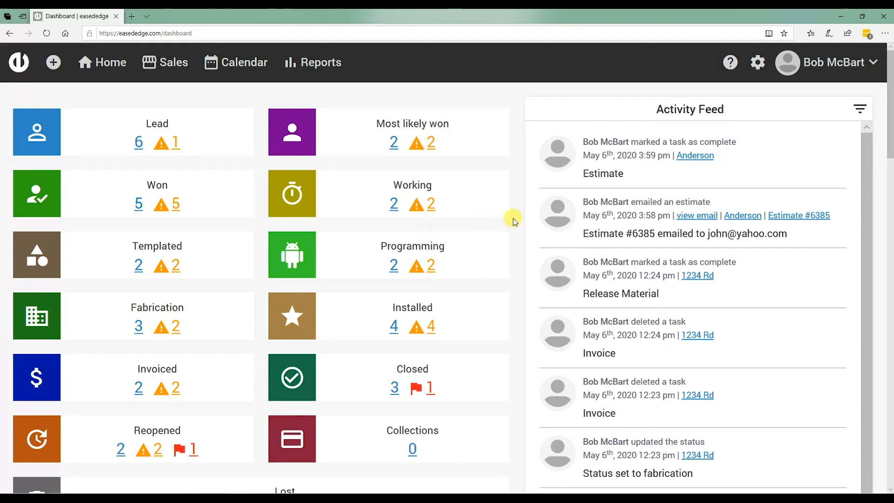
{"action": "mouse_move", "coordinate": [519, 207]}
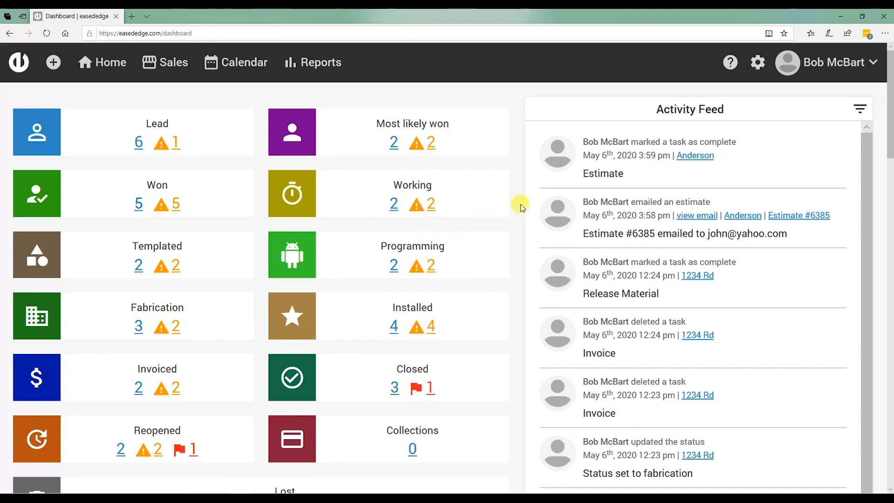
{"action": "mouse_move", "coordinate": [462, 185]}
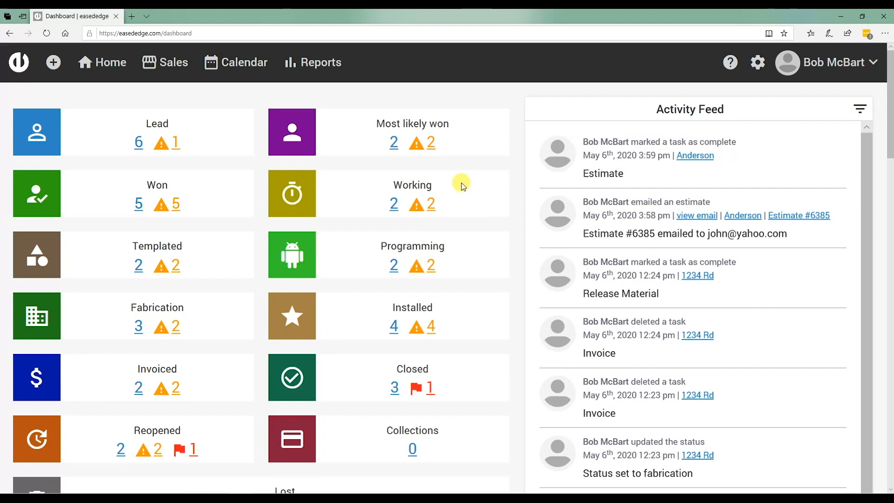
Search the Sales > Customers list for 'ander' to find the Anderson lead
{"action": "left_click", "coordinate": [173, 62]}
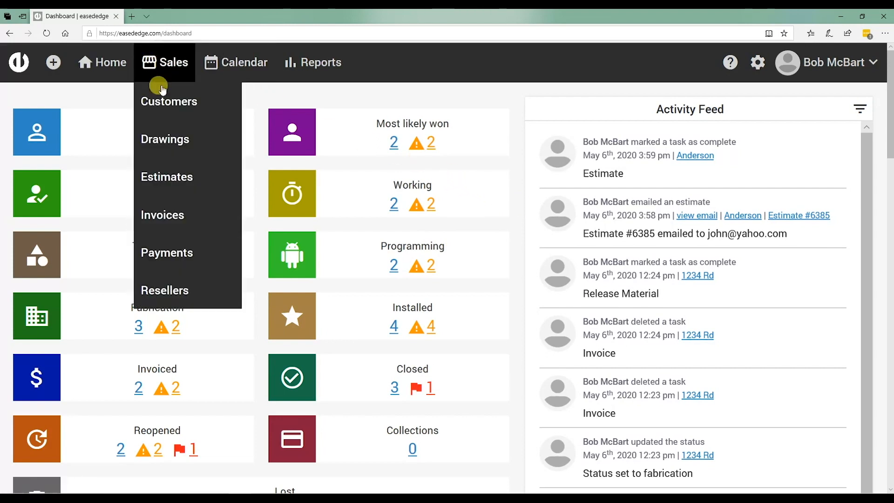
{"action": "left_click", "coordinate": [168, 101]}
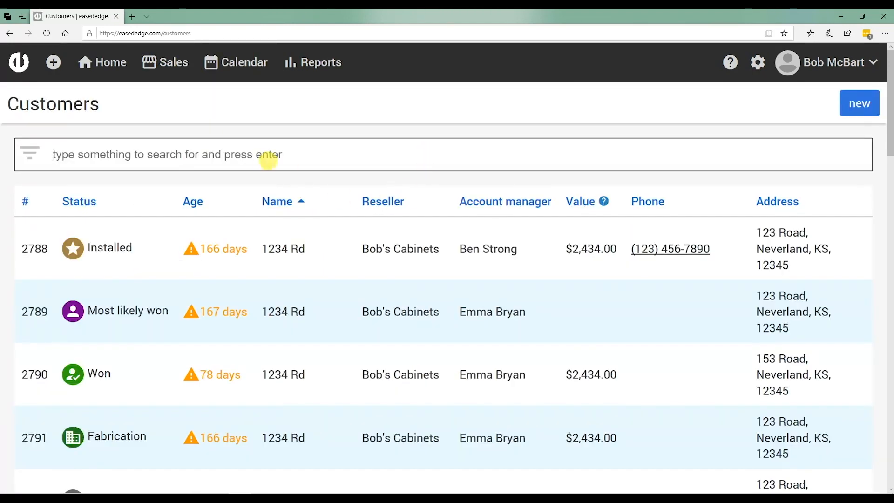
{"action": "type", "text": "ander"}
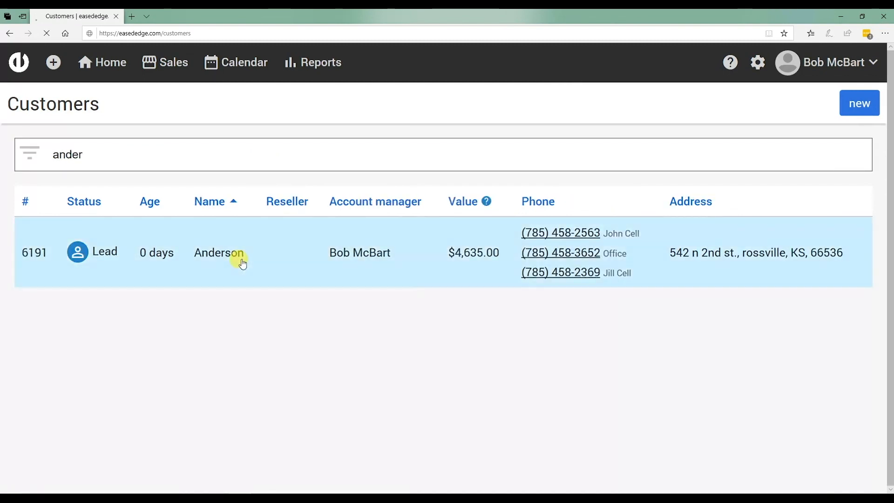
Open the Anderson record and expand its Lead status dropdown
{"action": "left_click", "coordinate": [218, 252]}
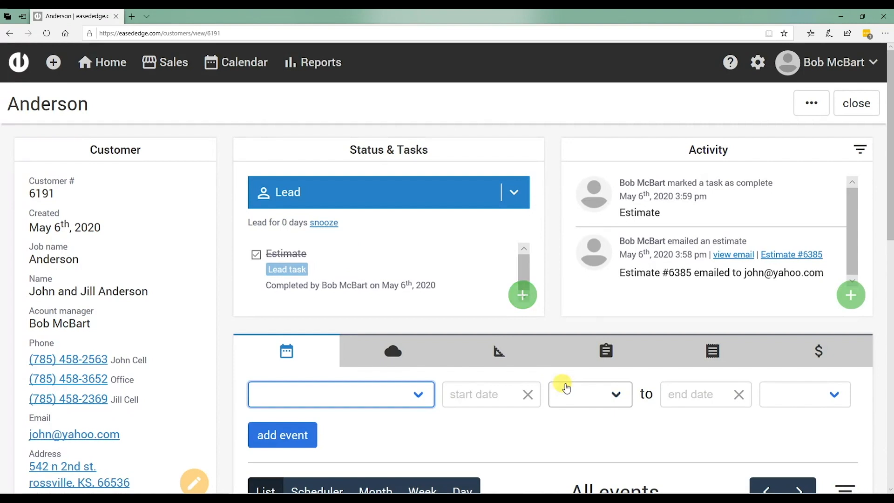
{"action": "mouse_move", "coordinate": [555, 377]}
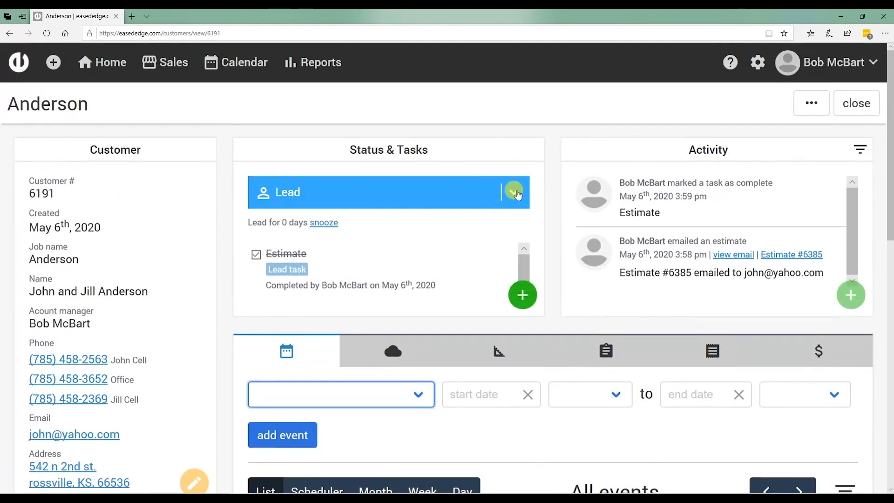
{"action": "left_click", "coordinate": [512, 193]}
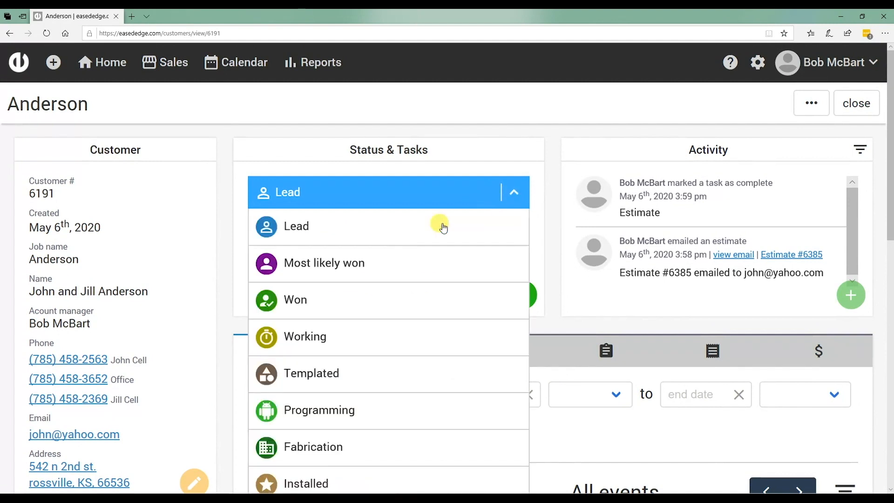
{"action": "mouse_move", "coordinate": [324, 262]}
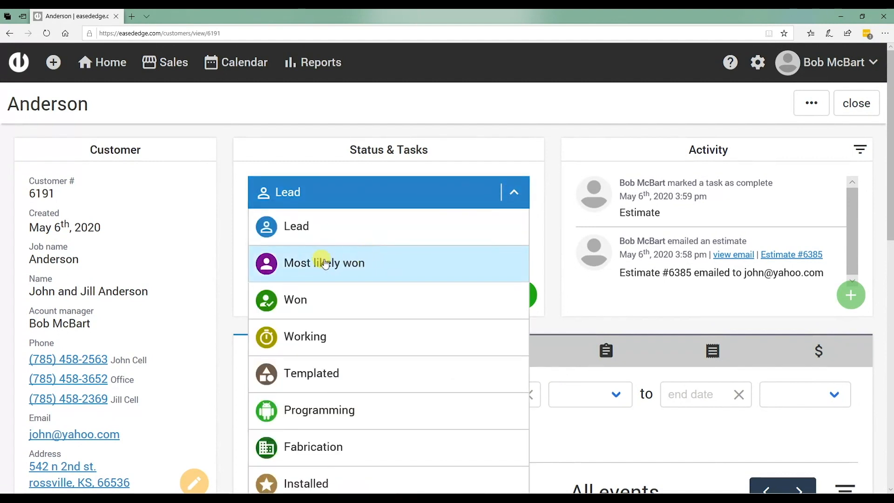
{"action": "mouse_move", "coordinate": [352, 285]}
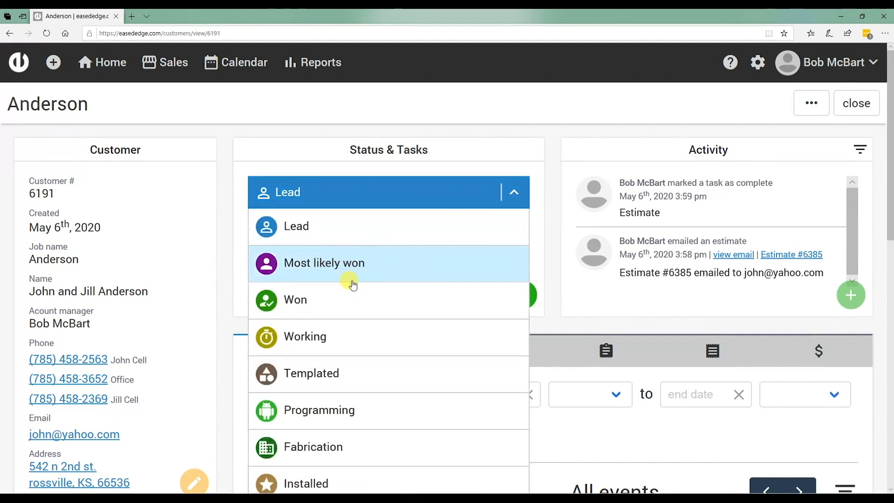
{"action": "mouse_move", "coordinate": [337, 283]}
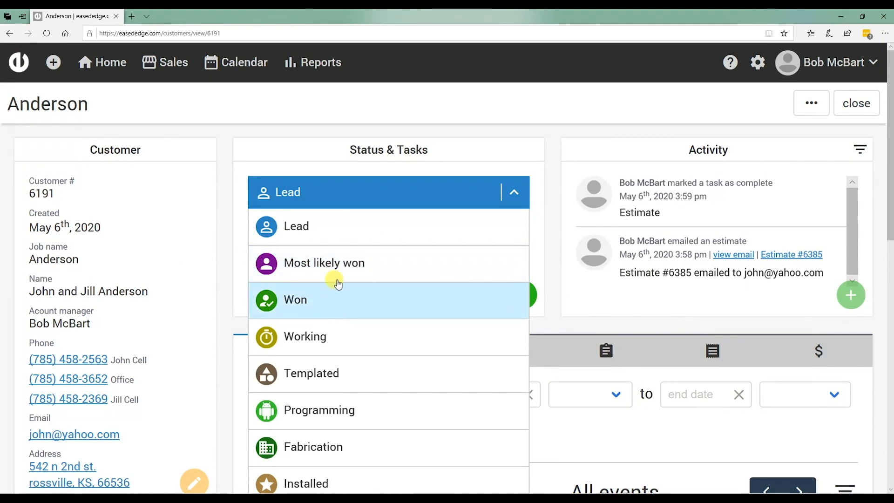
{"action": "mouse_move", "coordinate": [340, 262]}
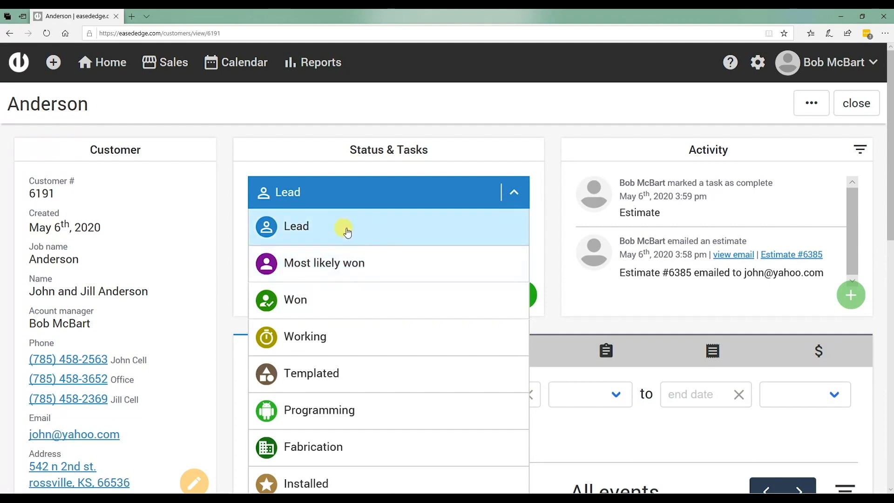
Pick Won as the new status and untick the 'customer moved to won status' email
{"action": "left_click", "coordinate": [296, 300]}
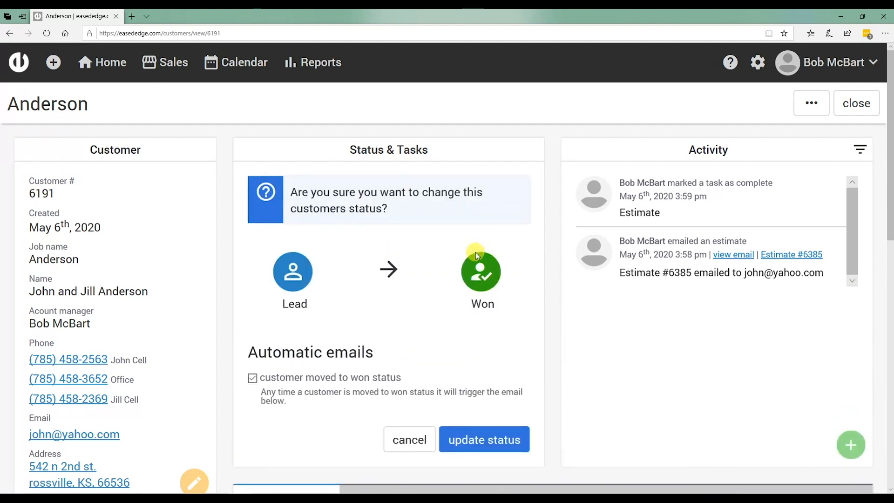
{"action": "mouse_move", "coordinate": [483, 258]}
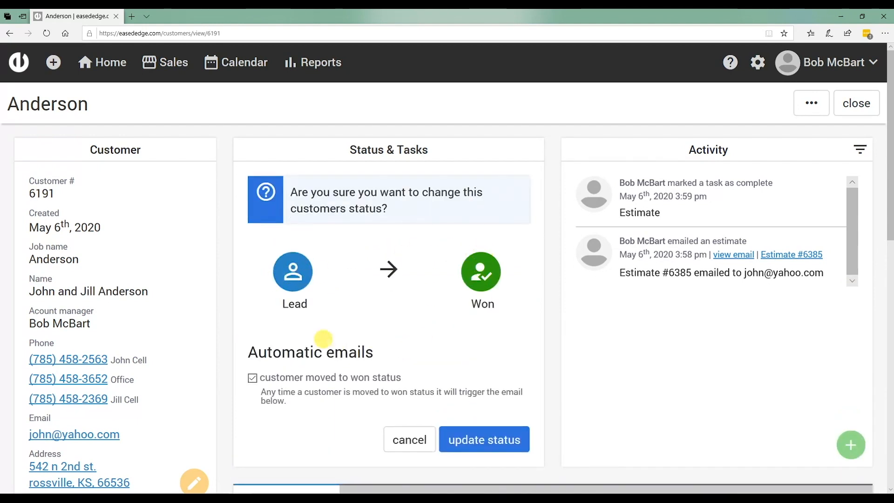
{"action": "mouse_move", "coordinate": [427, 274]}
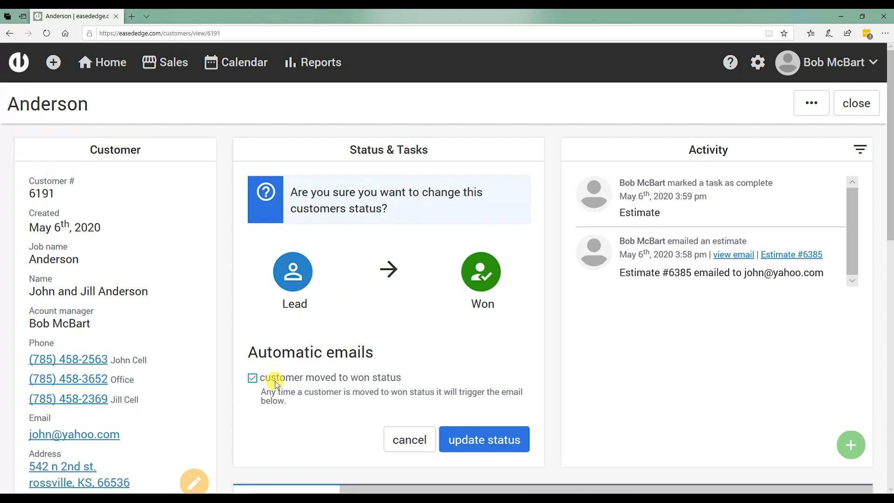
{"action": "mouse_move", "coordinate": [282, 382]}
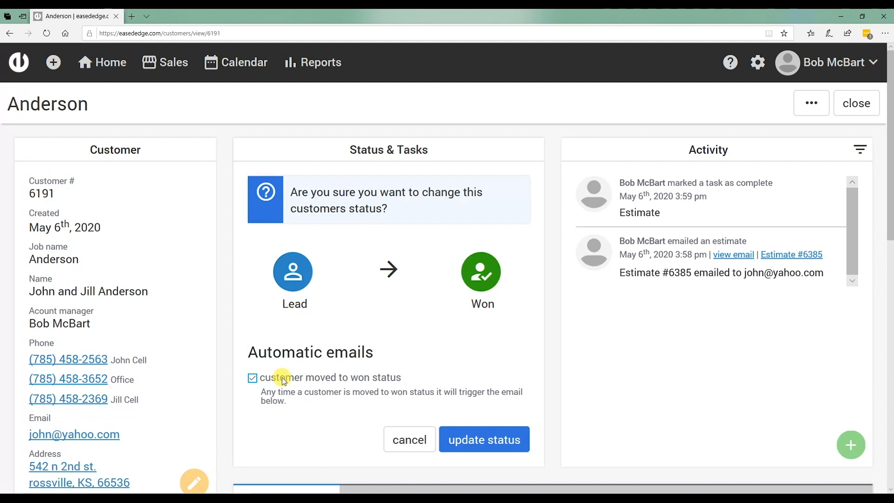
{"action": "left_click", "coordinate": [252, 378]}
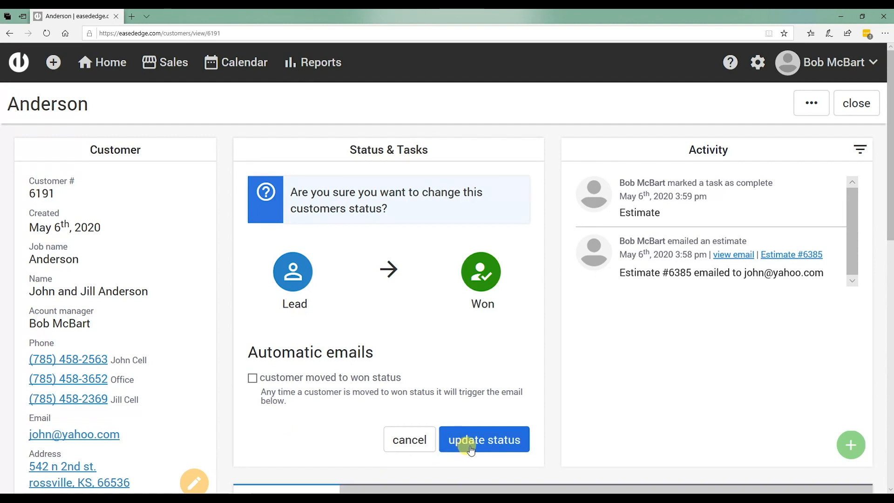
{"action": "mouse_move", "coordinate": [431, 377]}
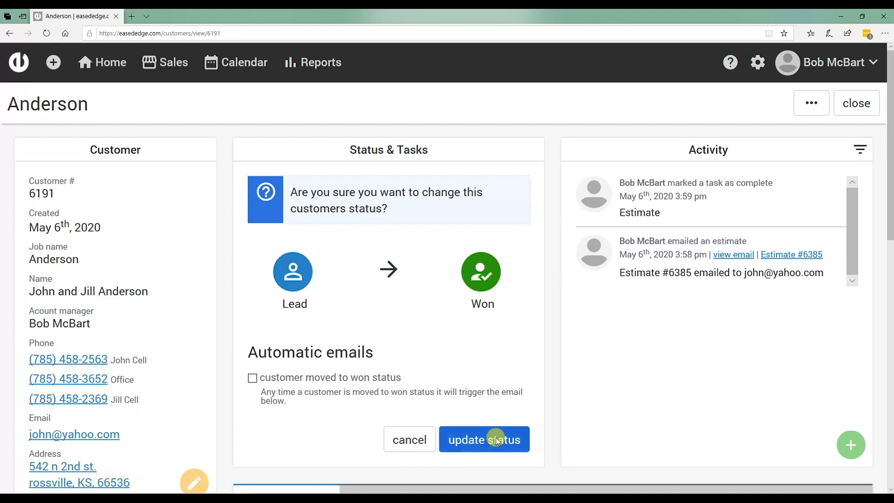
Confirm Anderson's change to Won, adding the 'Update Estimate and Approval' task
{"action": "left_click", "coordinate": [484, 439]}
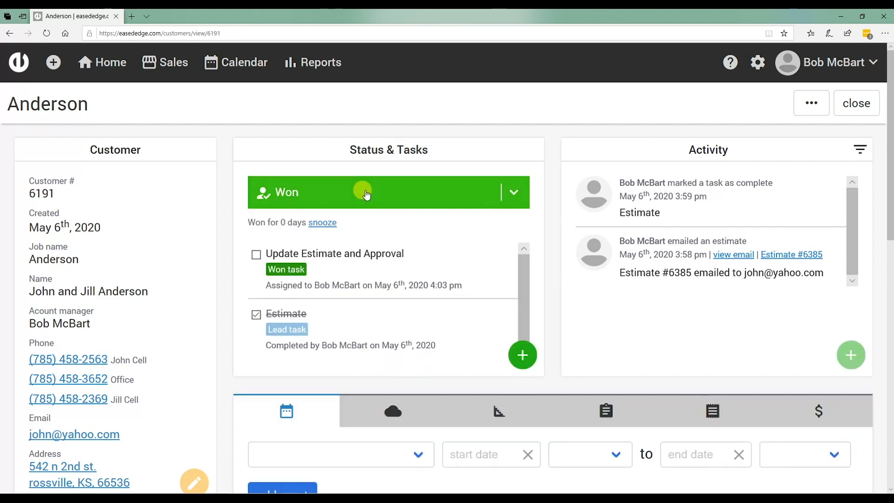
{"action": "mouse_move", "coordinate": [256, 260]}
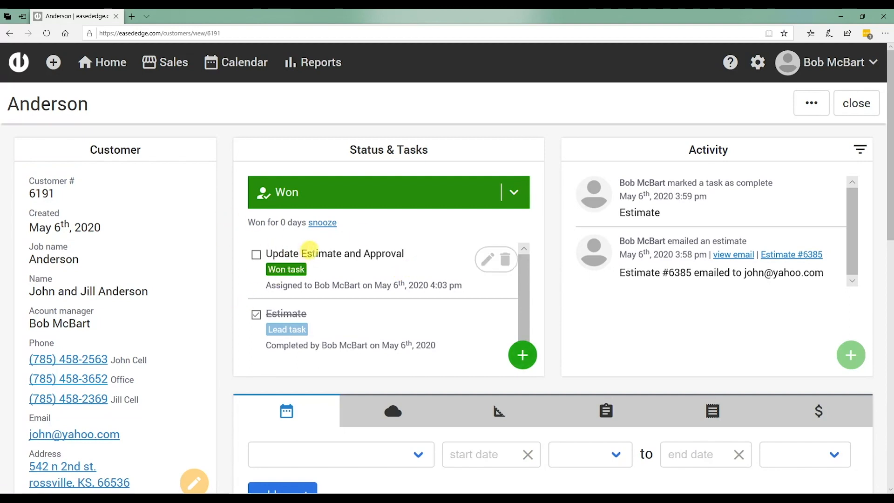
{"action": "mouse_move", "coordinate": [366, 307]}
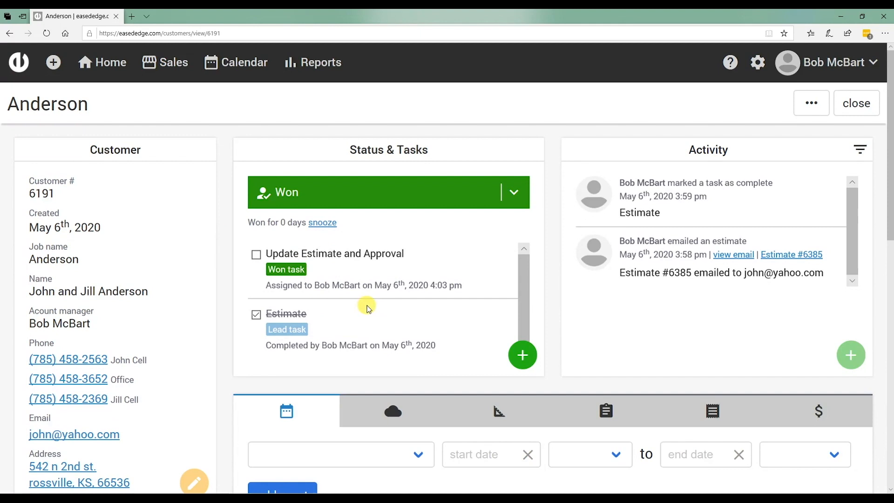
{"action": "mouse_move", "coordinate": [353, 254]}
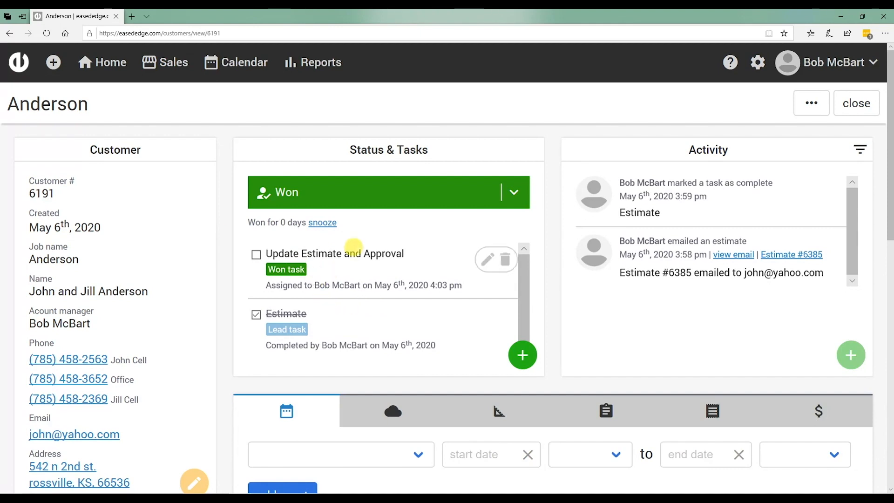
{"action": "scroll", "scroll_direction": "down", "scroll_amount": 3}
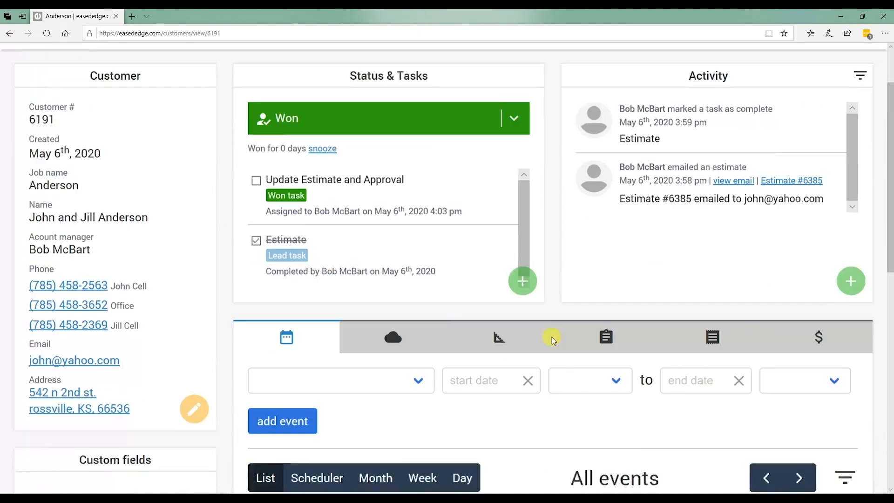
{"action": "scroll", "scroll_direction": "up", "scroll_amount": 3}
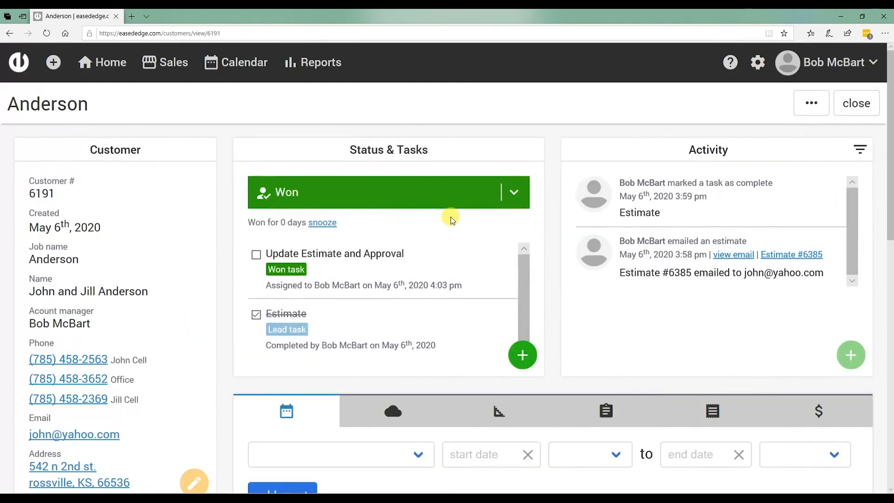
{"action": "mouse_move", "coordinate": [434, 223]}
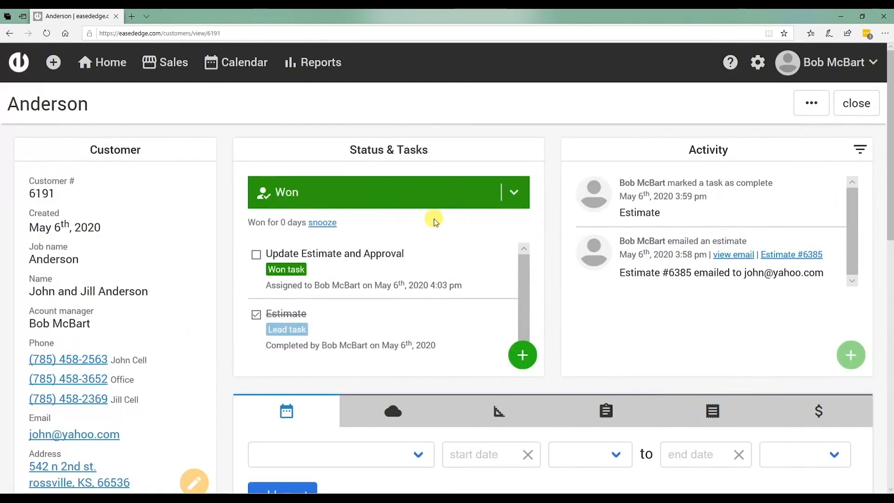
{"action": "mouse_move", "coordinate": [503, 297]}
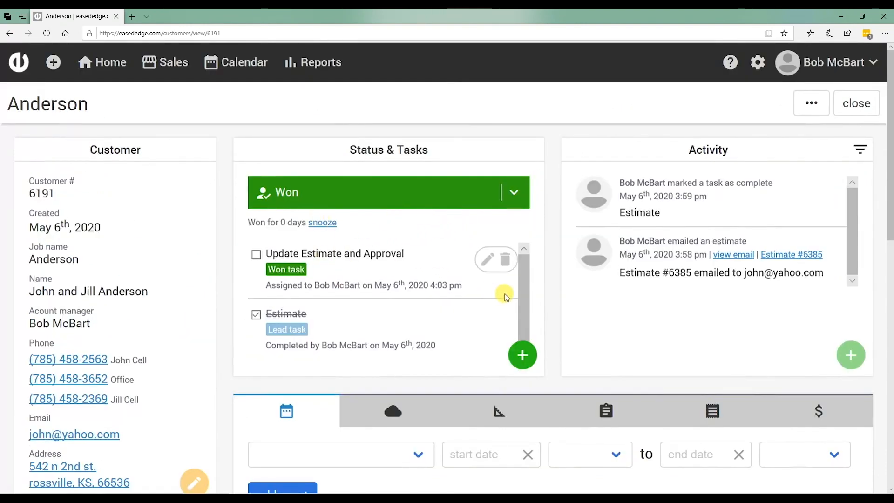
{"action": "scroll", "scroll_direction": "down", "scroll_amount": 3}
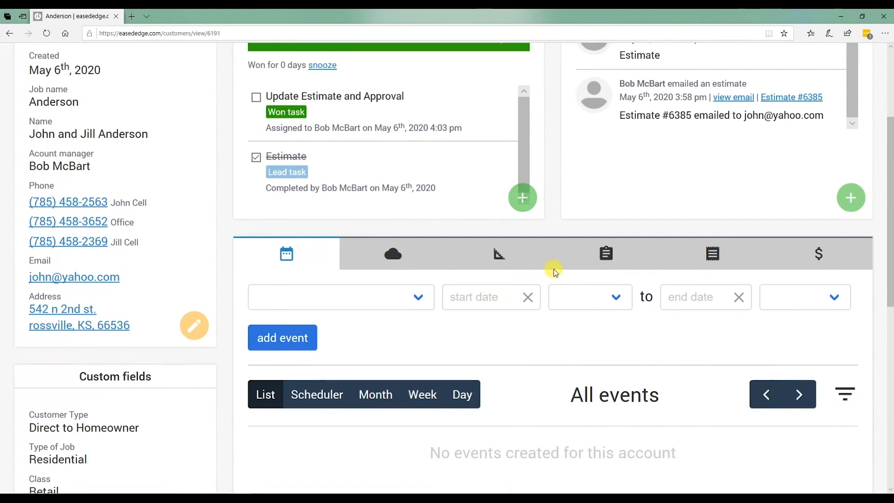
{"action": "scroll", "scroll_direction": "up", "scroll_amount": 3}
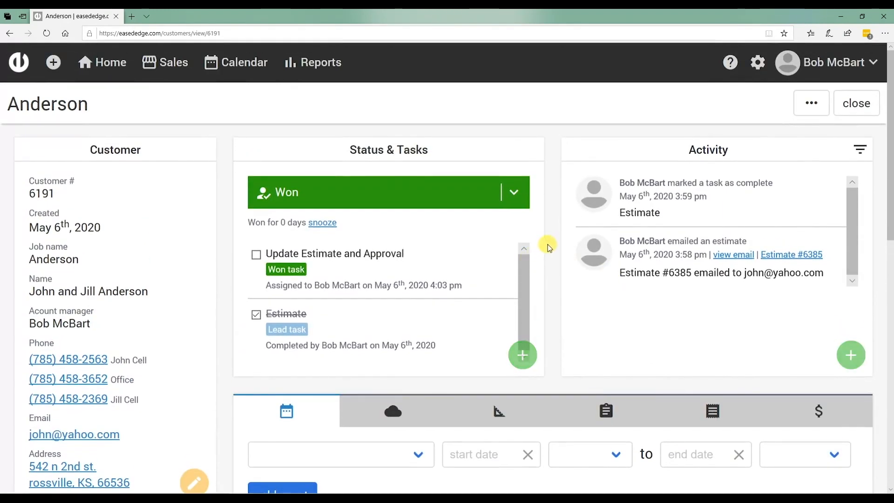
{"action": "mouse_move", "coordinate": [553, 239]}
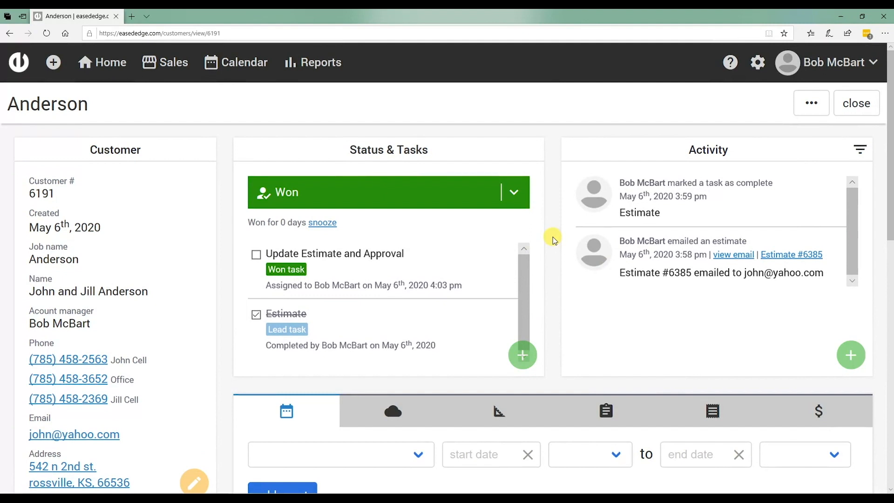
{"action": "mouse_move", "coordinate": [643, 251]}
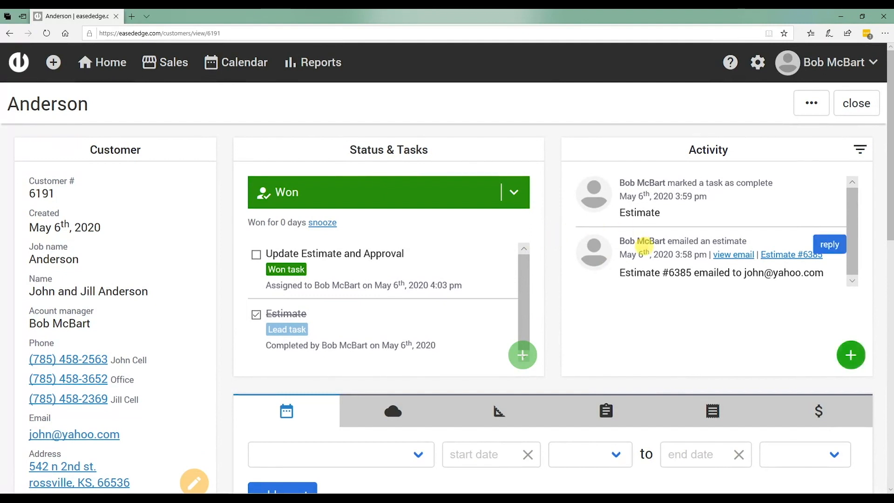
{"action": "mouse_move", "coordinate": [791, 336]}
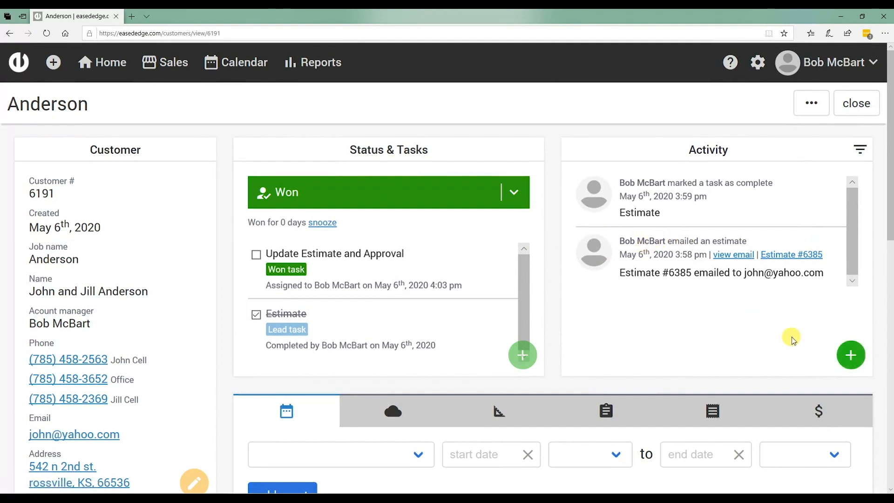
{"action": "mouse_move", "coordinate": [850, 355]}
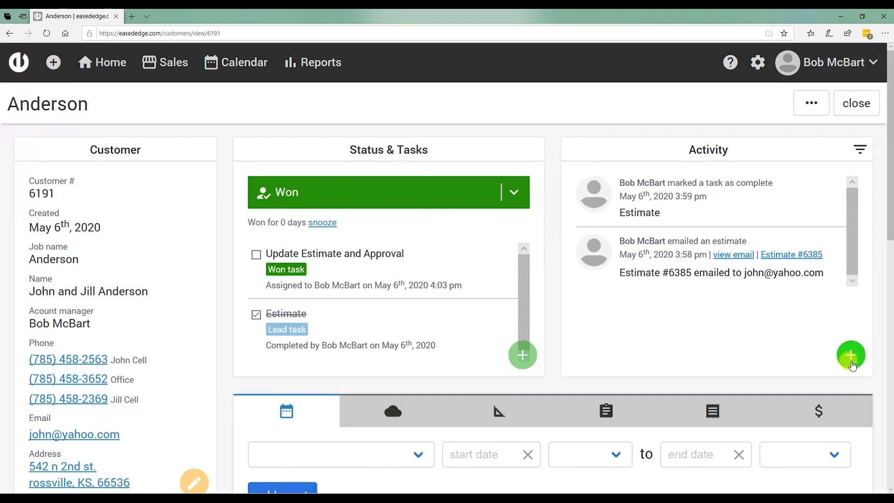
{"action": "left_click", "coordinate": [851, 356]}
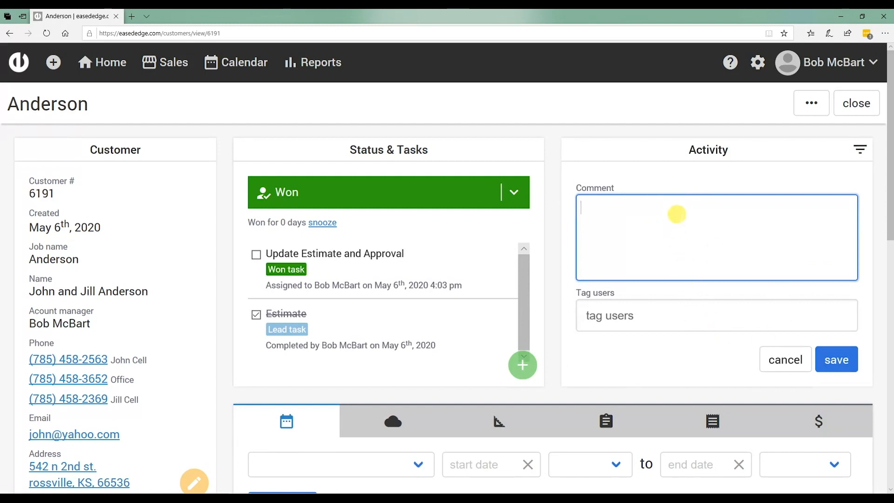
{"action": "type", "text": "The"}
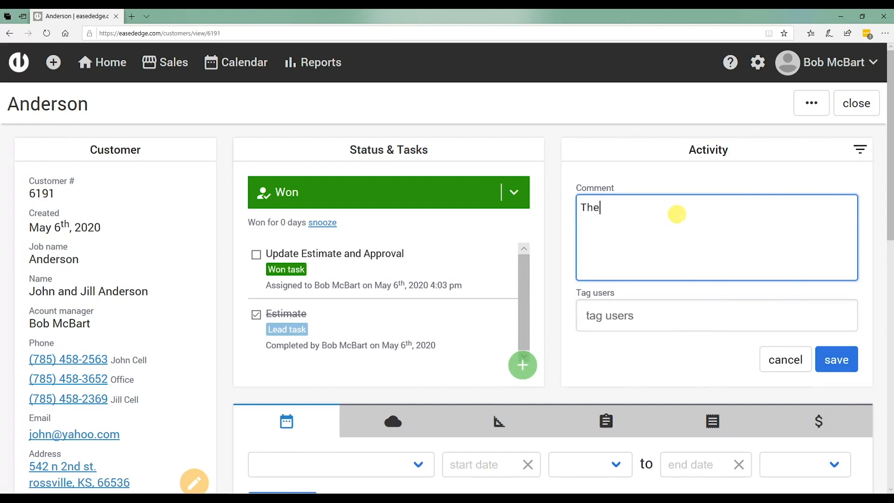
{"action": "type", "text": "y are ready for temp"}
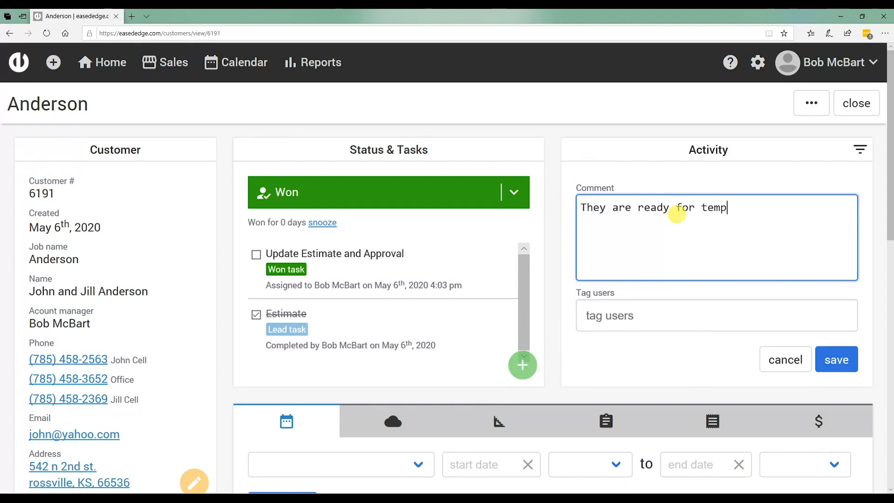
{"action": "type", "text": "late wed. next week"}
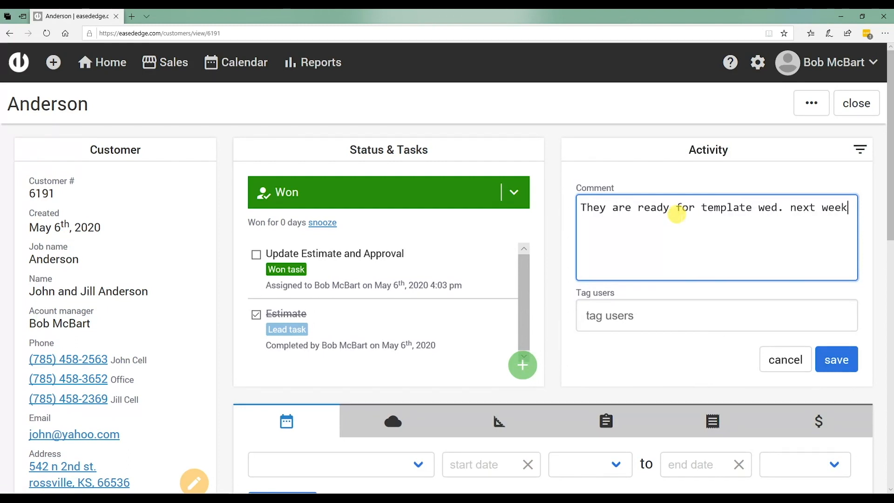
{"action": "left_click", "coordinate": [716, 315]}
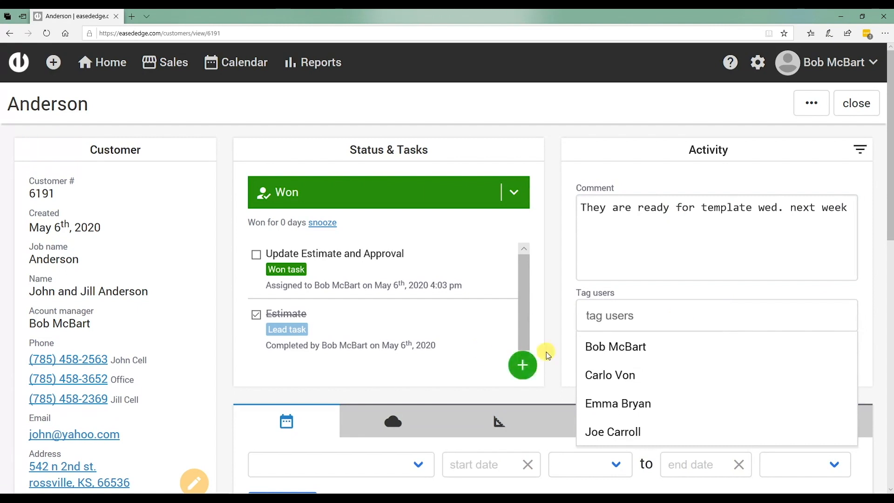
{"action": "left_click", "coordinate": [609, 374]}
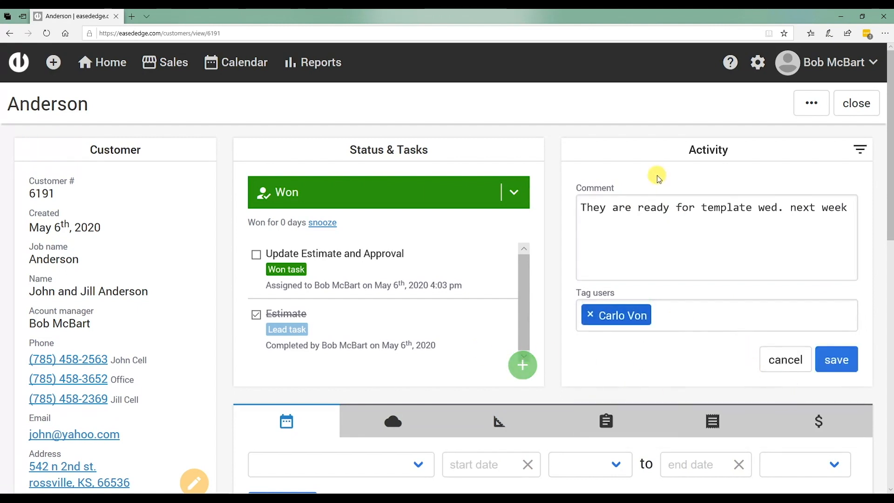
{"action": "left_click", "coordinate": [836, 358]}
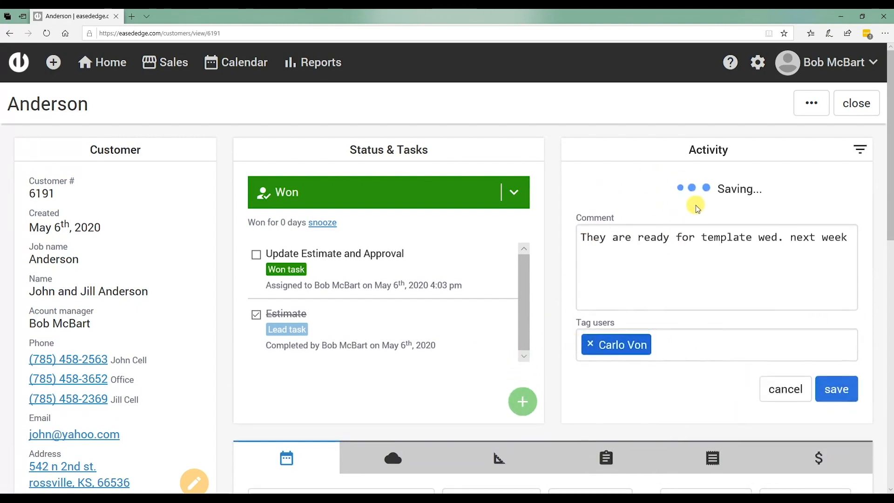
{"action": "left_click", "coordinate": [835, 389]}
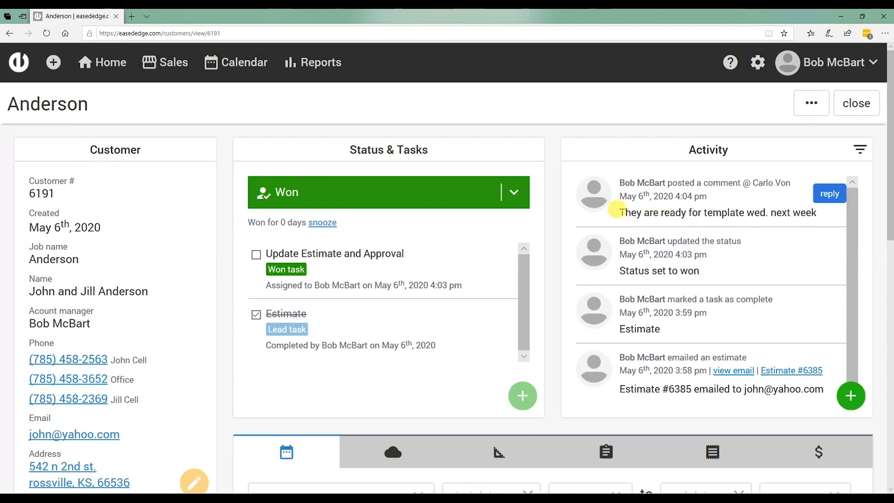
{"action": "mouse_move", "coordinate": [732, 201]}
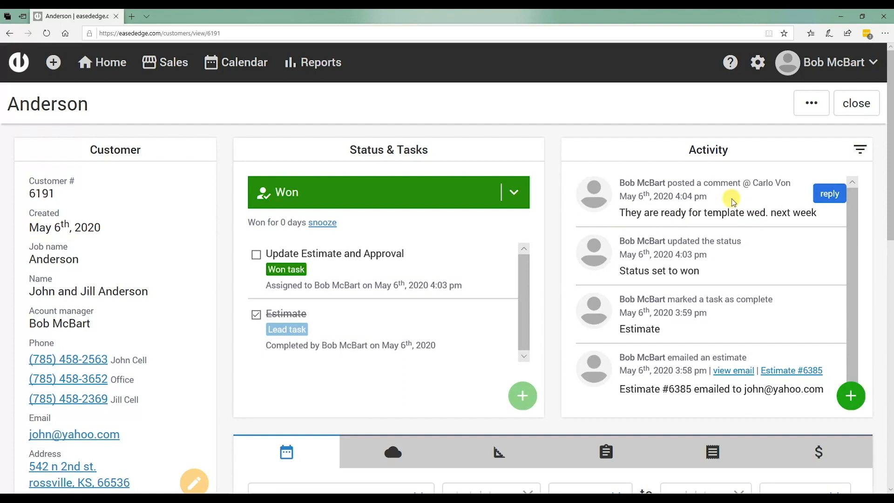
{"action": "mouse_move", "coordinate": [503, 260]}
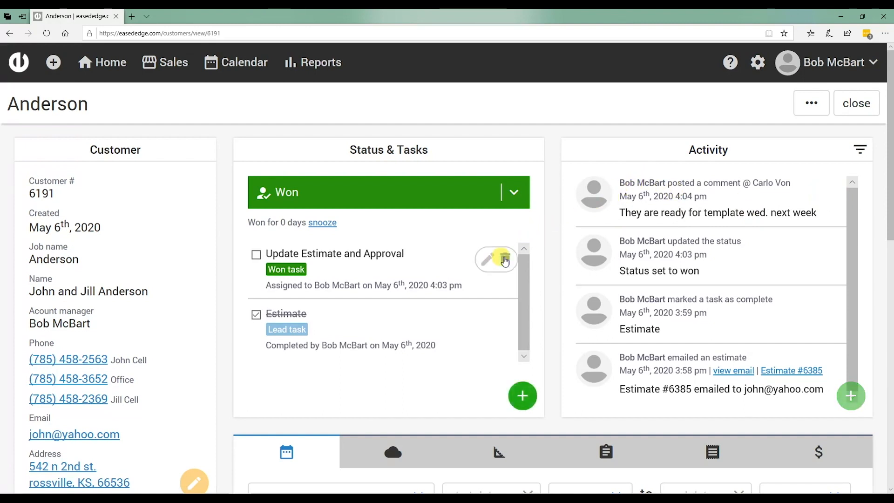
{"action": "scroll", "scroll_direction": "down", "scroll_amount": 3}
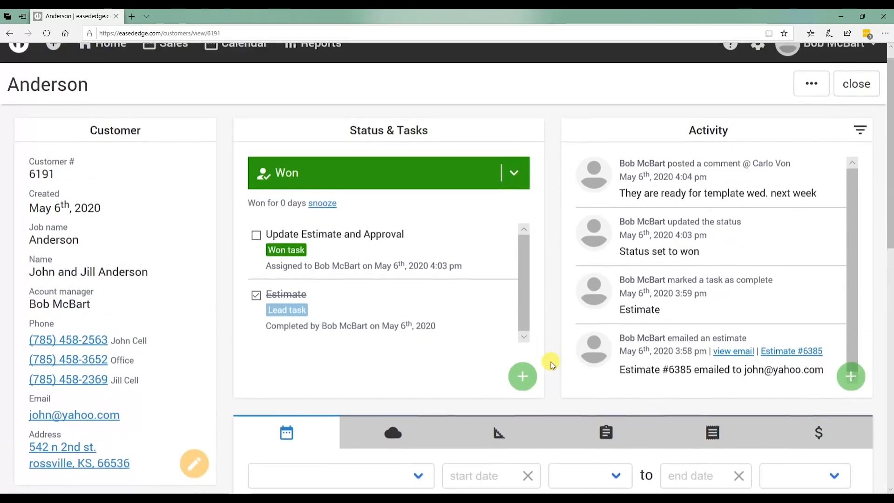
Change Anderson's status to Working, accepting the unfinished-tasks warning, adding a Schedule Template task
{"action": "left_click", "coordinate": [511, 173]}
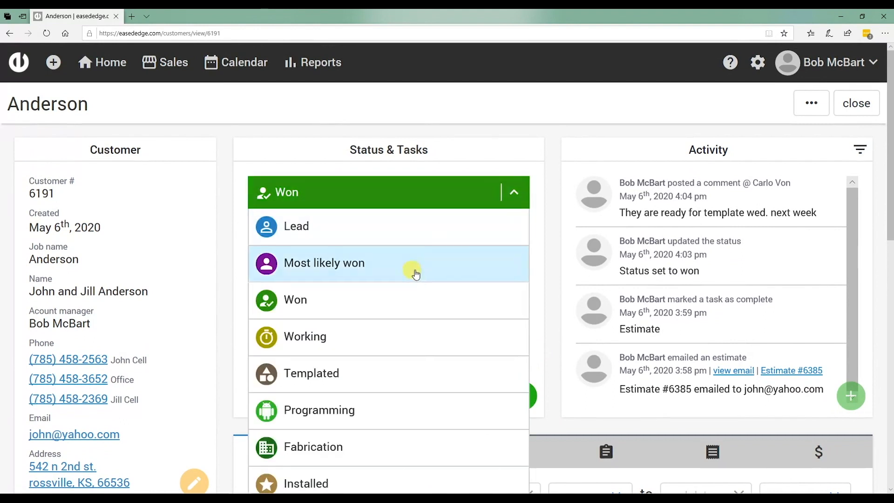
{"action": "scroll", "scroll_direction": "down", "scroll_amount": 3}
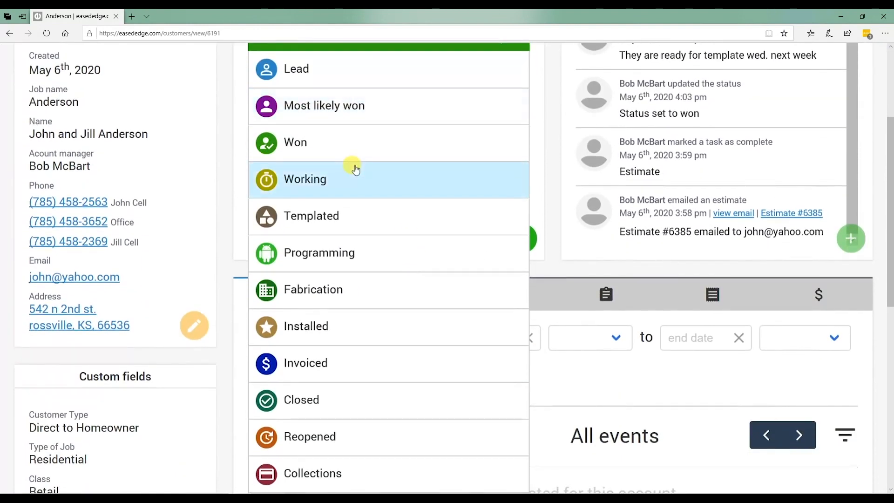
{"action": "mouse_move", "coordinate": [720, 95]}
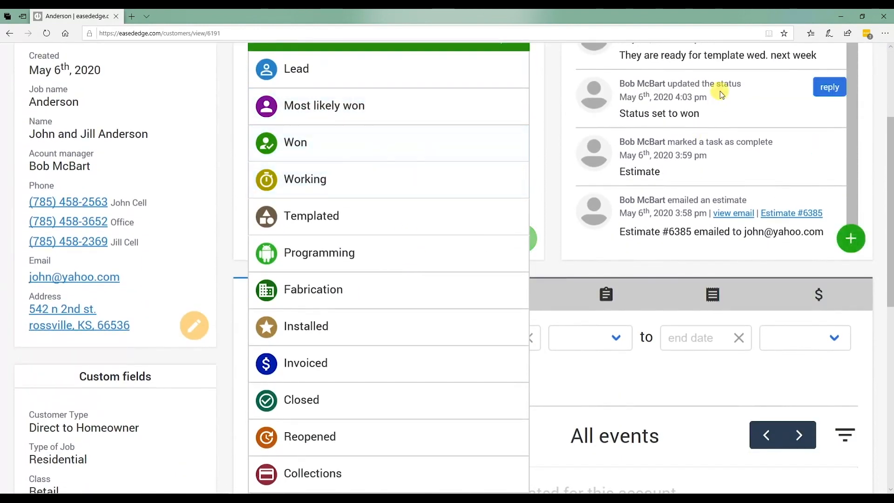
{"action": "mouse_move", "coordinate": [530, 118]}
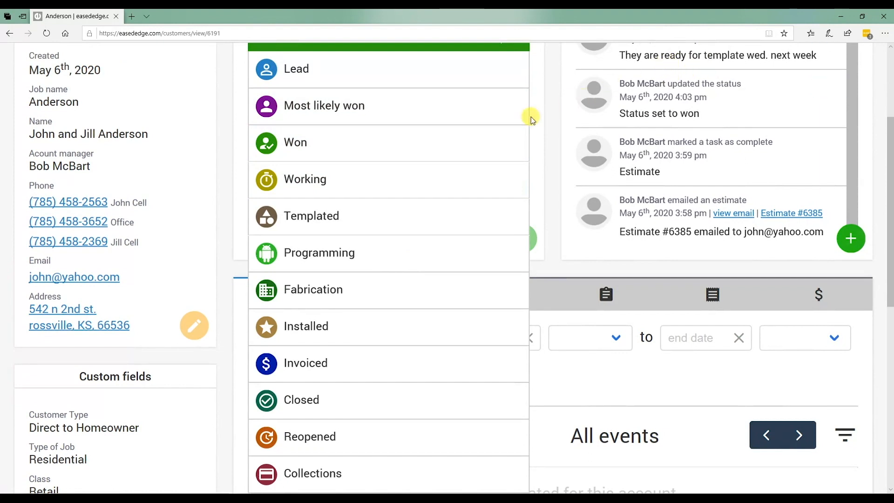
{"action": "mouse_move", "coordinate": [370, 180]}
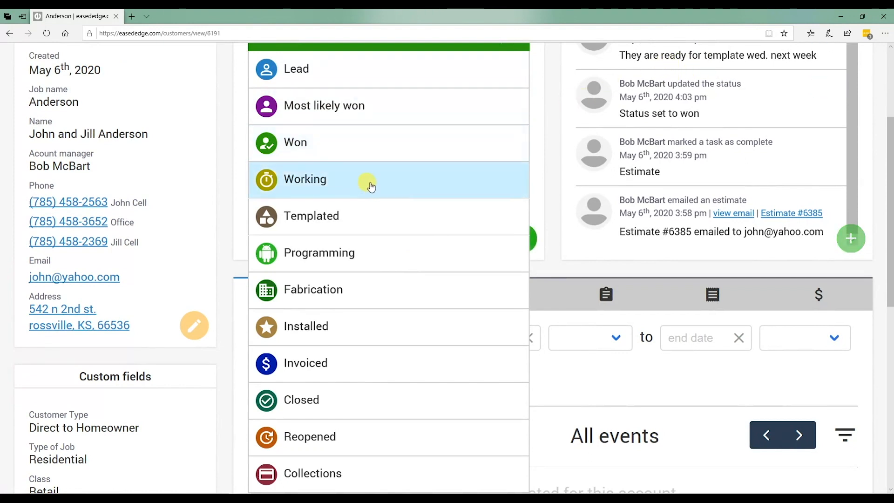
{"action": "left_click", "coordinate": [305, 179]}
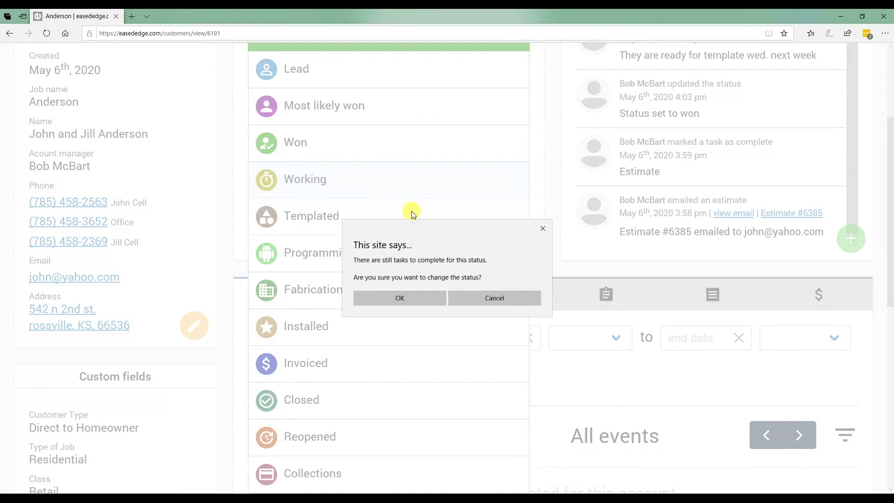
{"action": "left_click", "coordinate": [399, 298]}
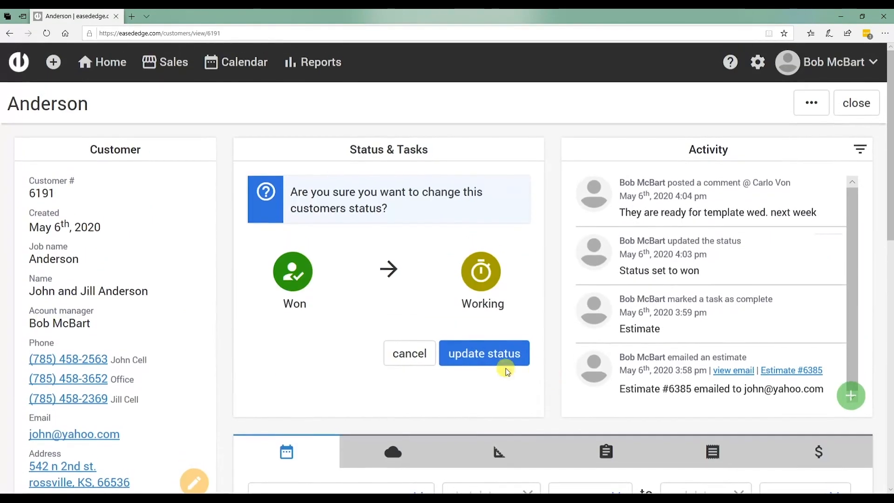
{"action": "left_click", "coordinate": [483, 353]}
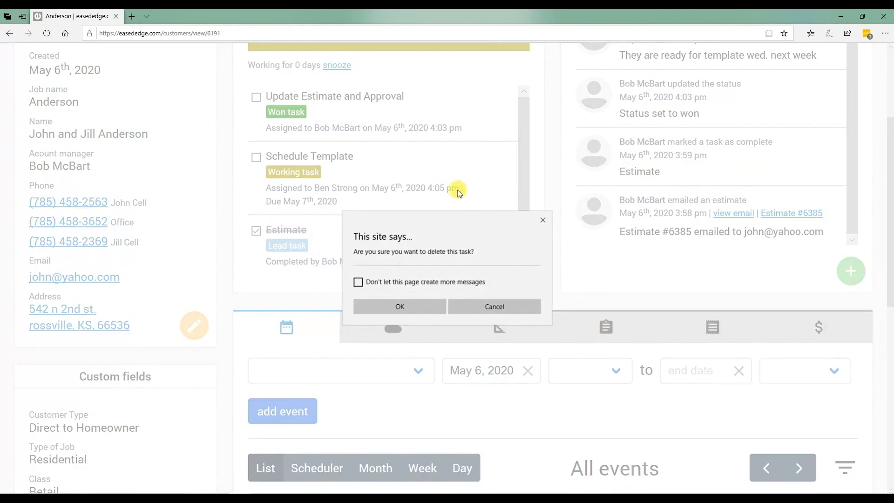
Confirm deletion of the Update Estimate and Approval task, keeping Schedule Template due May 7th
{"action": "left_click", "coordinate": [399, 306]}
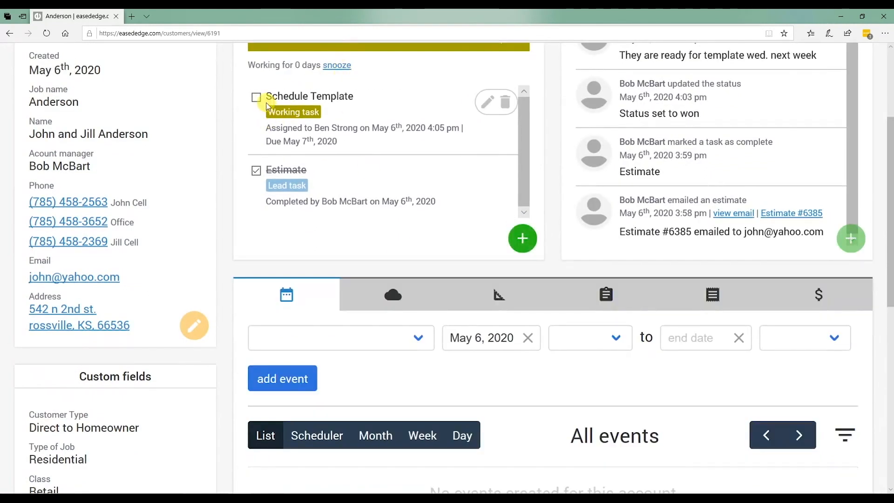
{"action": "mouse_move", "coordinate": [282, 123]}
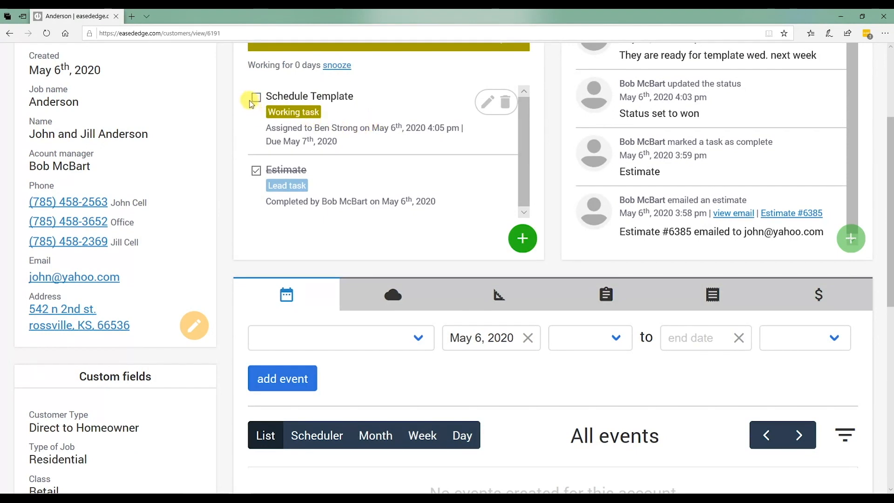
{"action": "scroll", "scroll_direction": "up", "scroll_amount": 3}
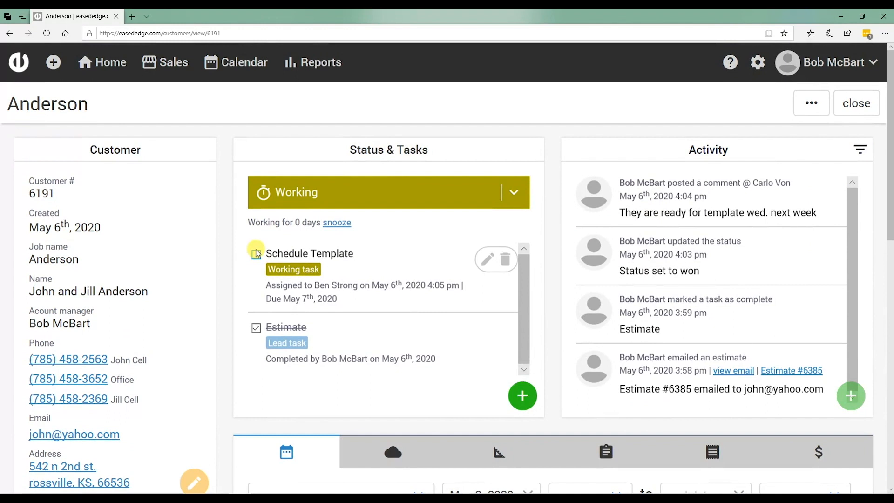
{"action": "mouse_move", "coordinate": [552, 290]}
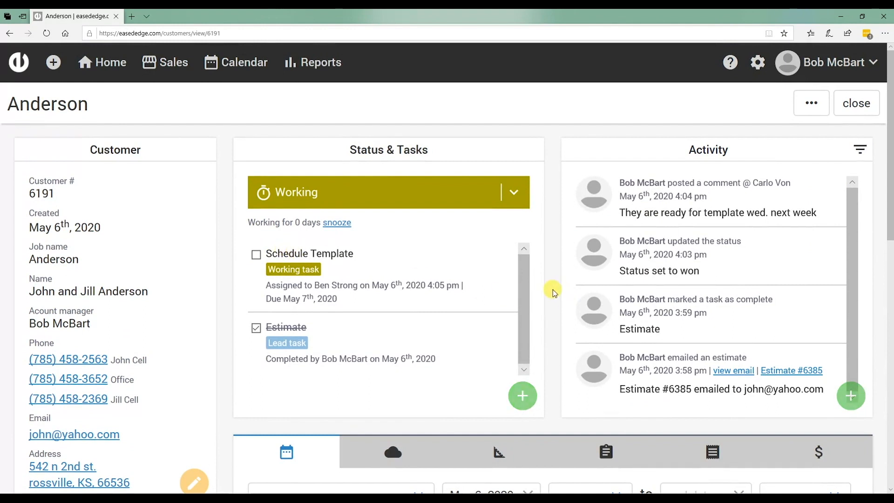
{"action": "scroll", "scroll_direction": "down", "scroll_amount": 3}
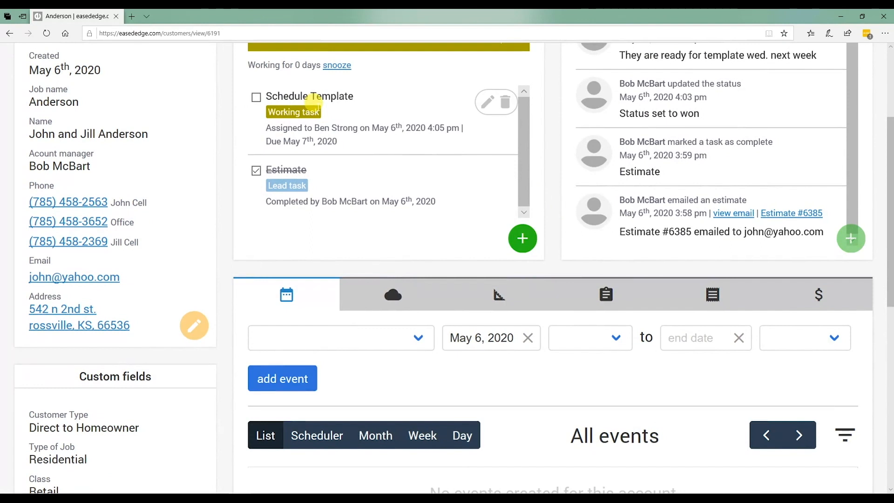
{"action": "scroll", "scroll_direction": "up", "scroll_amount": 3}
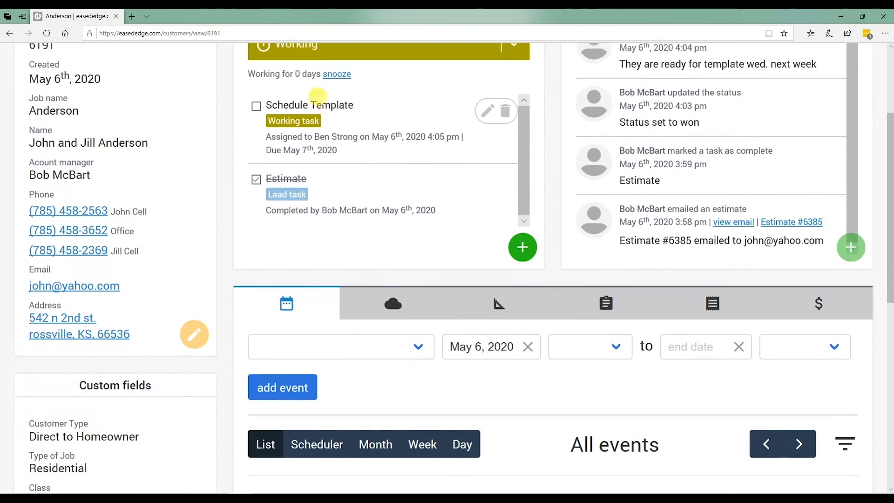
{"action": "scroll", "scroll_direction": "up", "scroll_amount": 3}
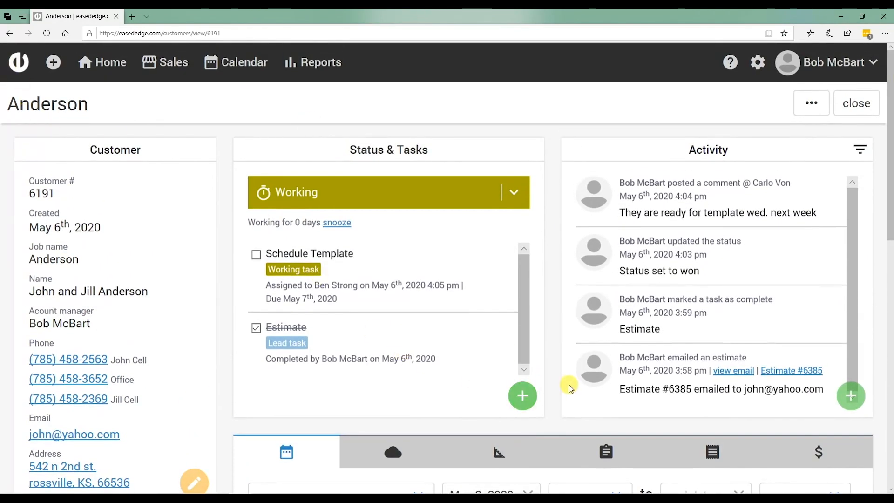
{"action": "scroll", "scroll_direction": "down", "scroll_amount": 3}
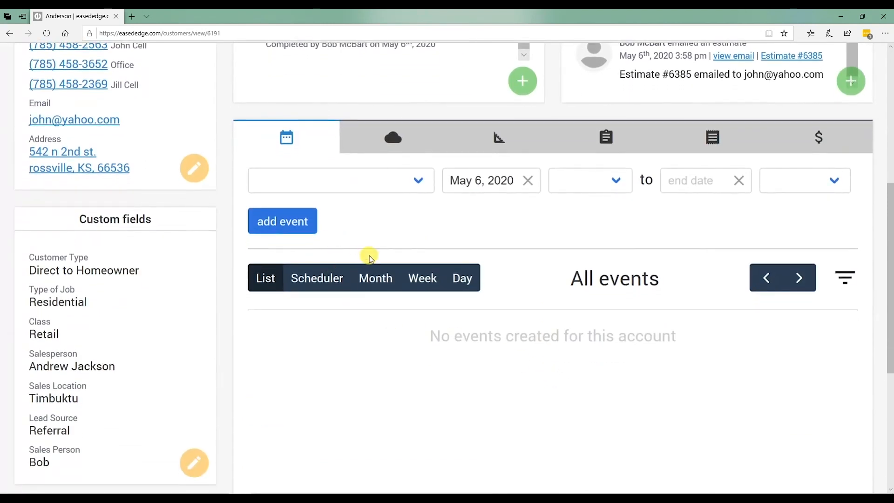
{"action": "mouse_move", "coordinate": [290, 140]}
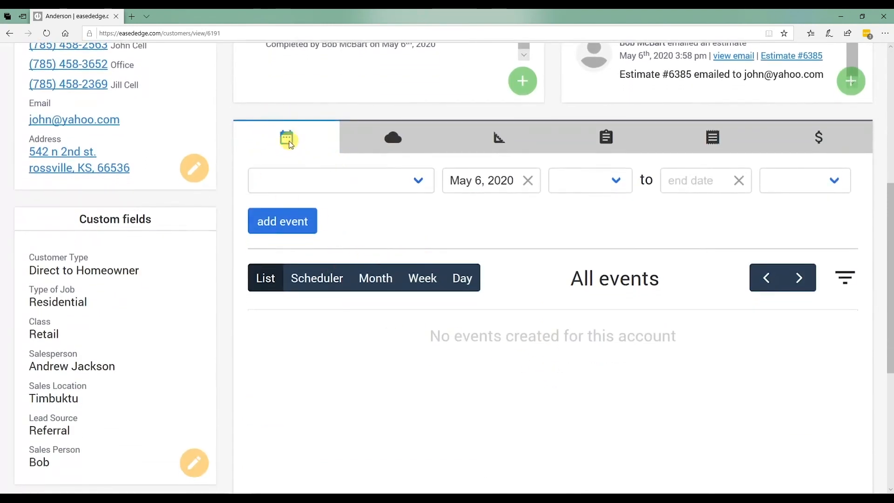
{"action": "mouse_move", "coordinate": [316, 285]}
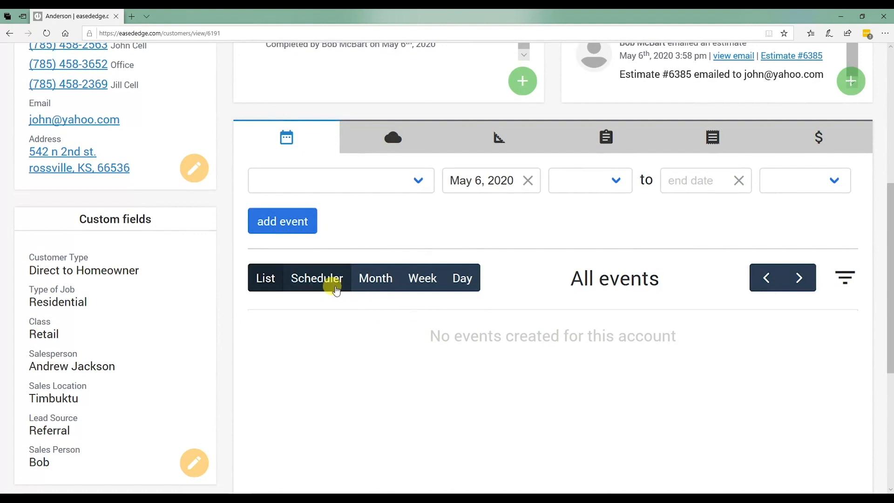
Switch the job calendar to Scheduler week view for May 4–9, 2020
{"action": "left_click", "coordinate": [375, 278]}
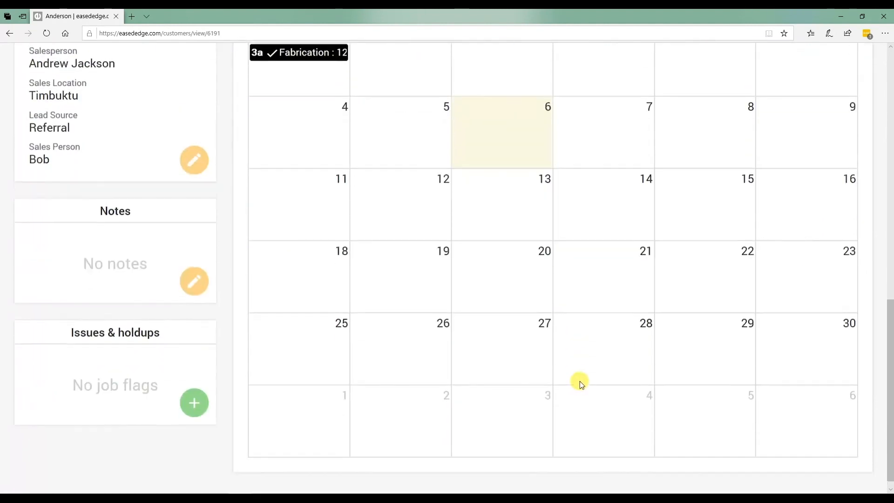
{"action": "left_click", "coordinate": [422, 279]}
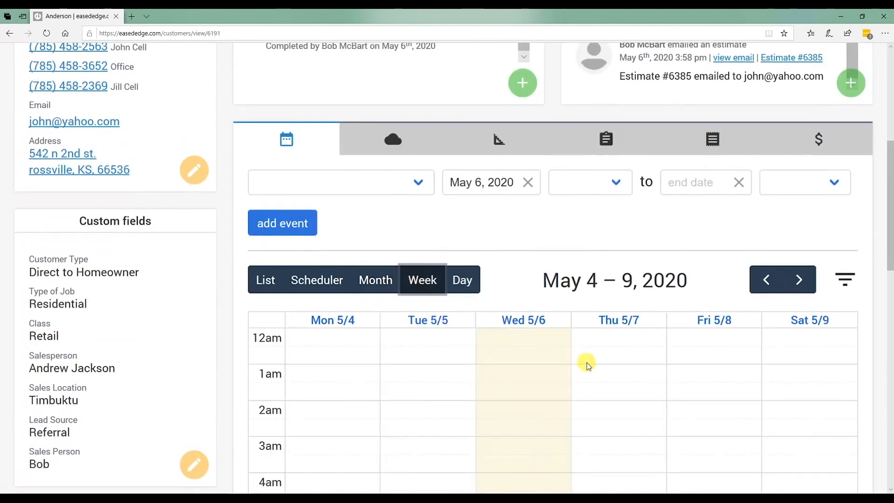
{"action": "scroll", "scroll_direction": "down", "scroll_amount": 3}
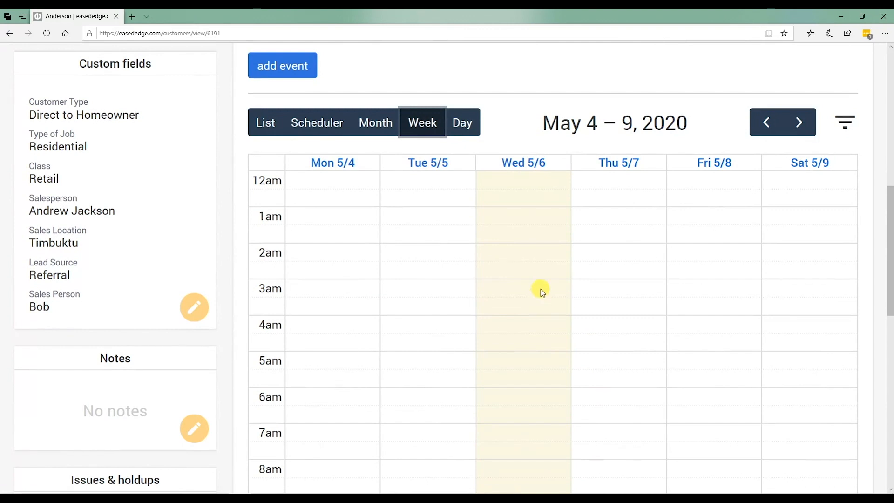
{"action": "mouse_move", "coordinate": [479, 292]}
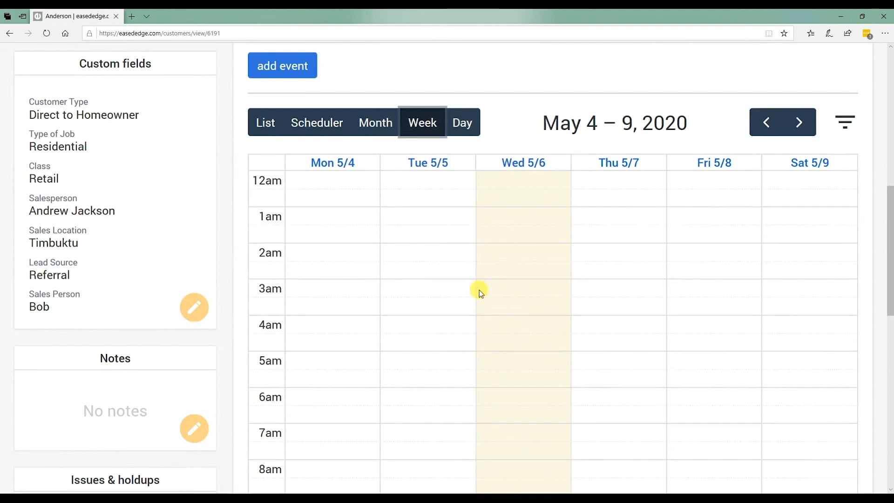
{"action": "mouse_move", "coordinate": [467, 292]}
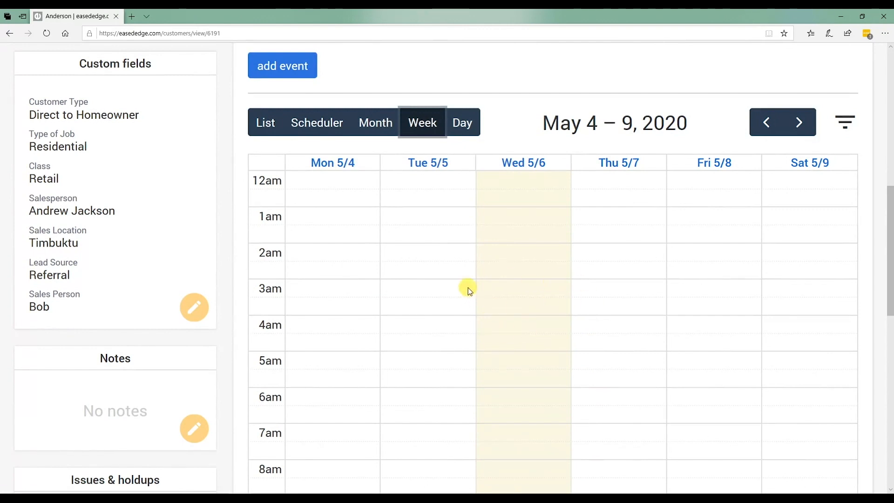
{"action": "scroll", "scroll_direction": "up", "scroll_amount": 3}
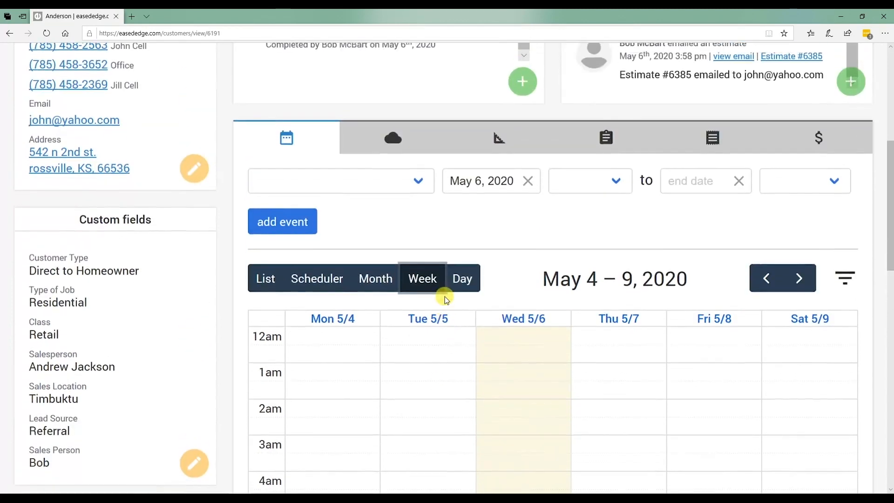
{"action": "scroll", "scroll_direction": "down", "scroll_amount": 3}
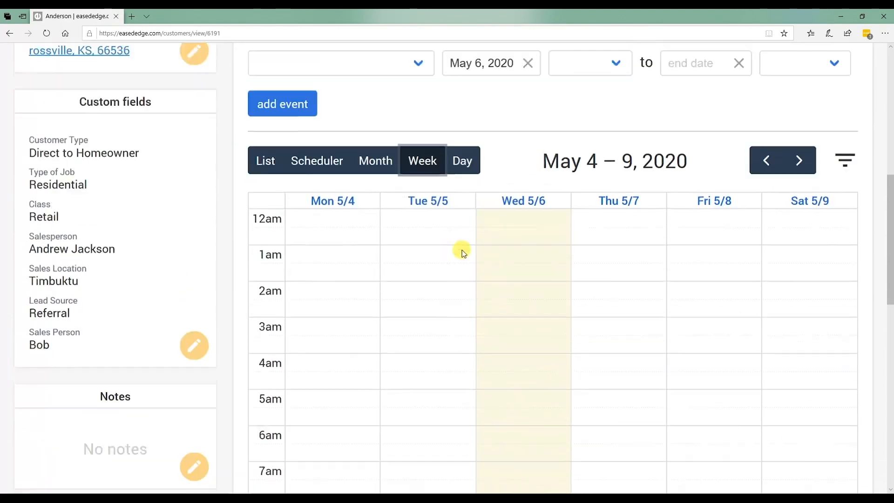
{"action": "scroll", "scroll_direction": "up", "scroll_amount": 3}
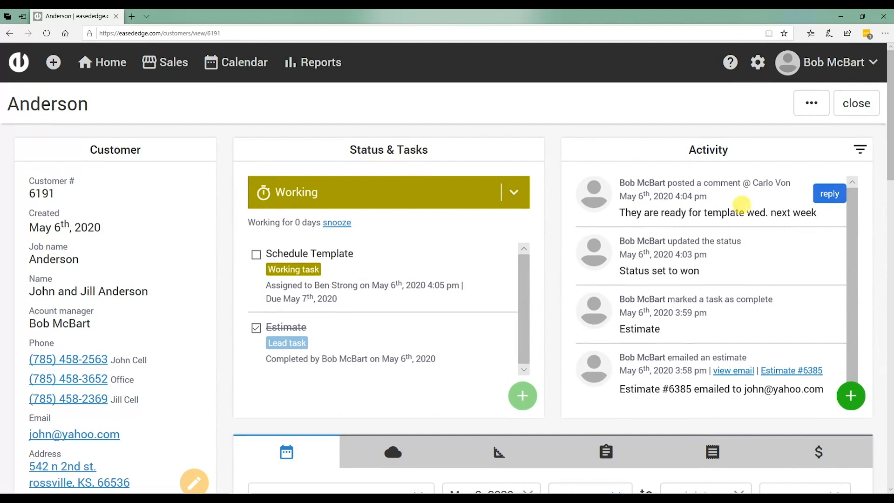
{"action": "mouse_move", "coordinate": [602, 370]}
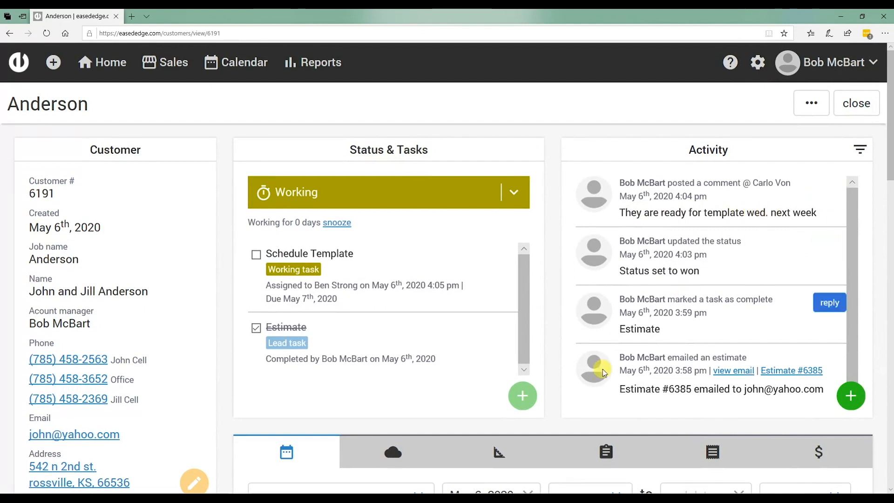
{"action": "scroll", "scroll_direction": "down", "scroll_amount": 3}
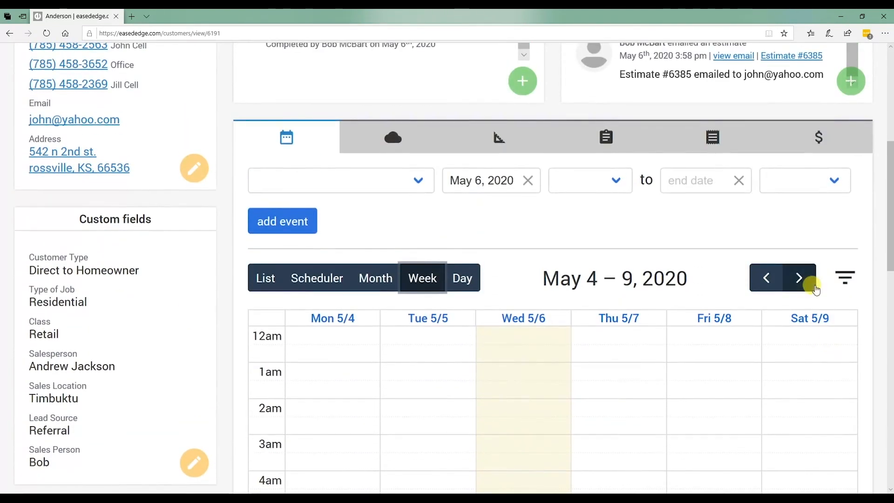
Add a Template-calendar event on Wed May 13, 9:00–11:00 am
{"action": "left_click", "coordinate": [798, 278]}
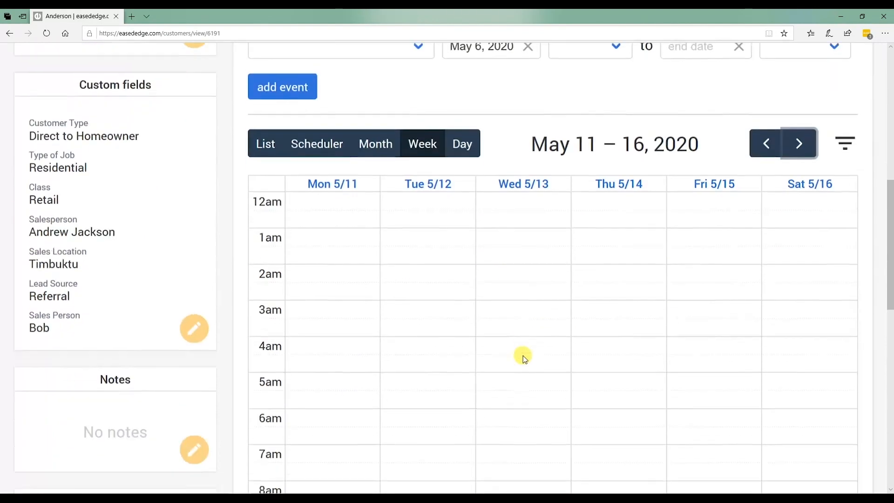
{"action": "scroll", "scroll_direction": "down", "scroll_amount": 3}
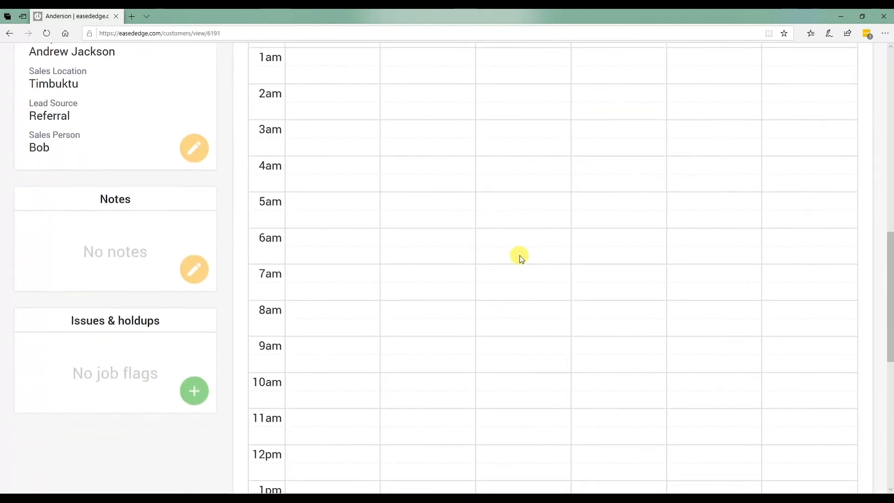
{"action": "scroll", "scroll_direction": "down", "scroll_amount": 3}
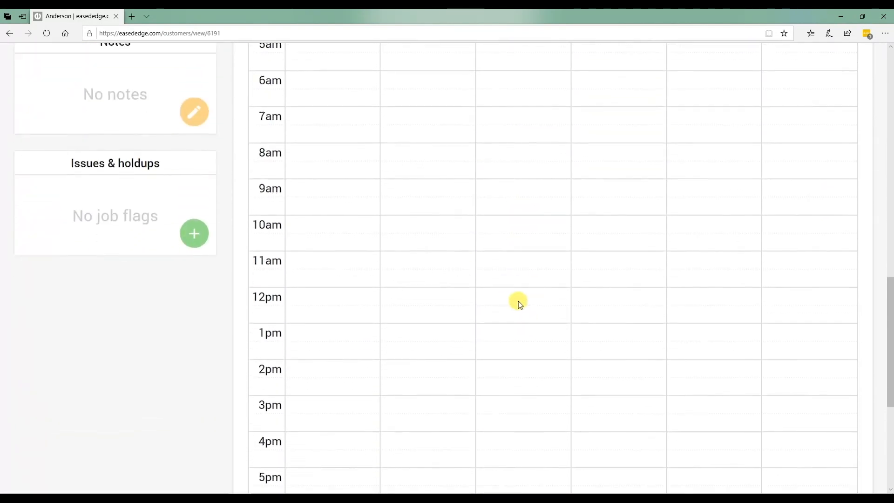
{"action": "mouse_move", "coordinate": [526, 188]}
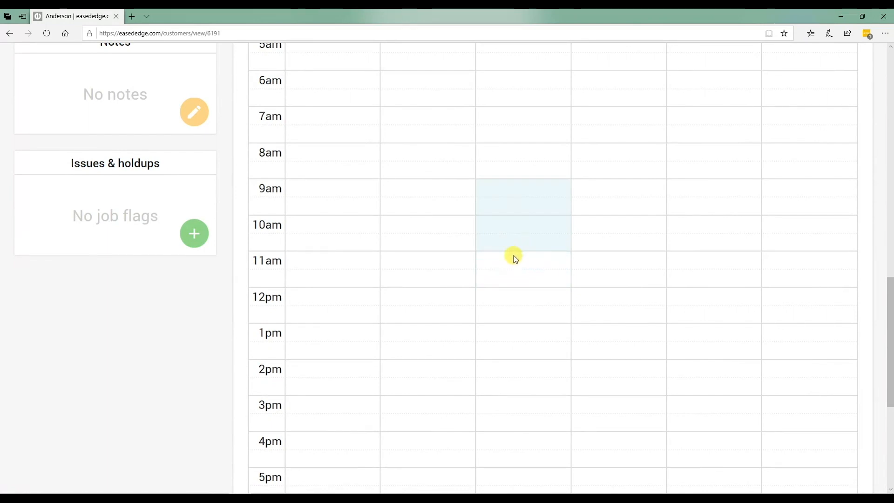
{"action": "mouse_move", "coordinate": [513, 190]}
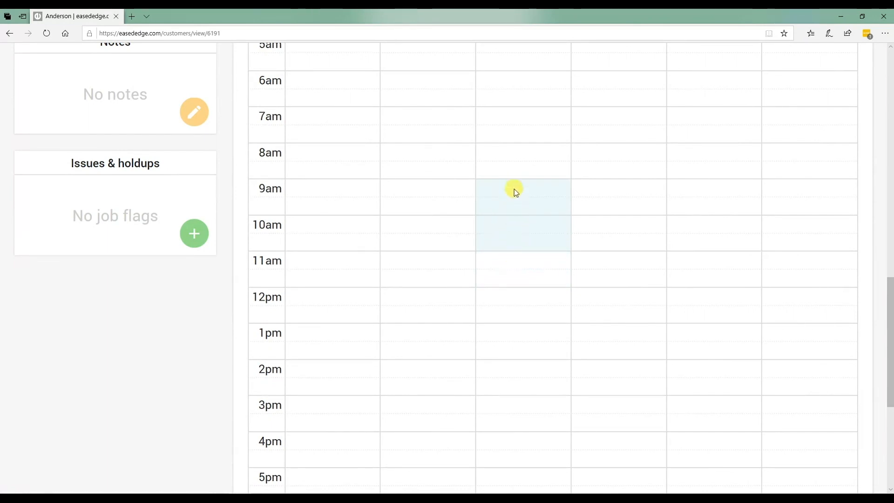
{"action": "mouse_move", "coordinate": [536, 269]}
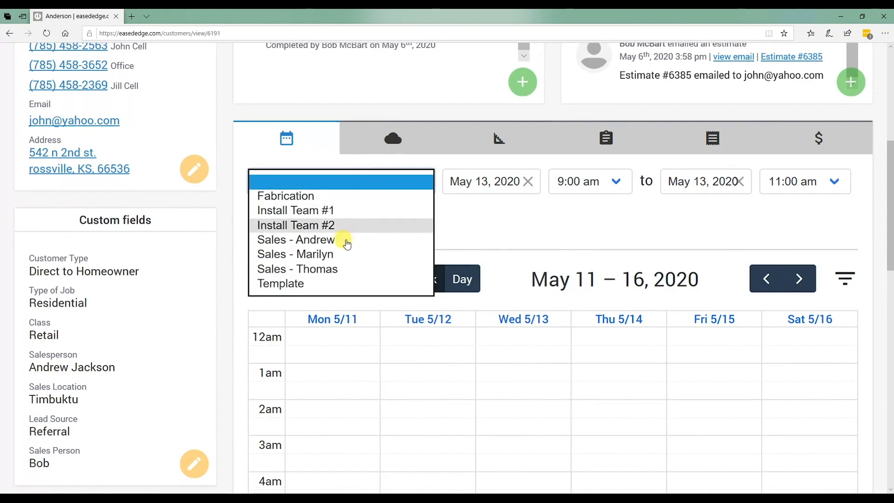
{"action": "left_click", "coordinate": [280, 283]}
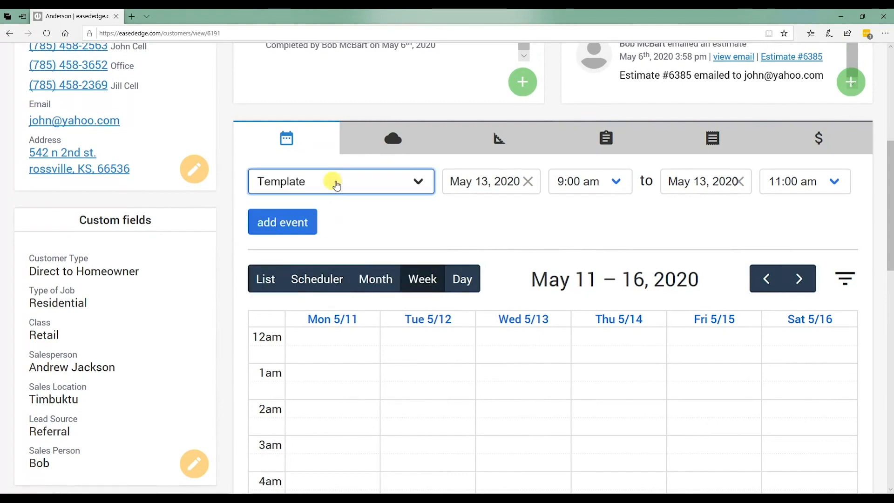
{"action": "scroll", "scroll_direction": "up", "scroll_amount": 3}
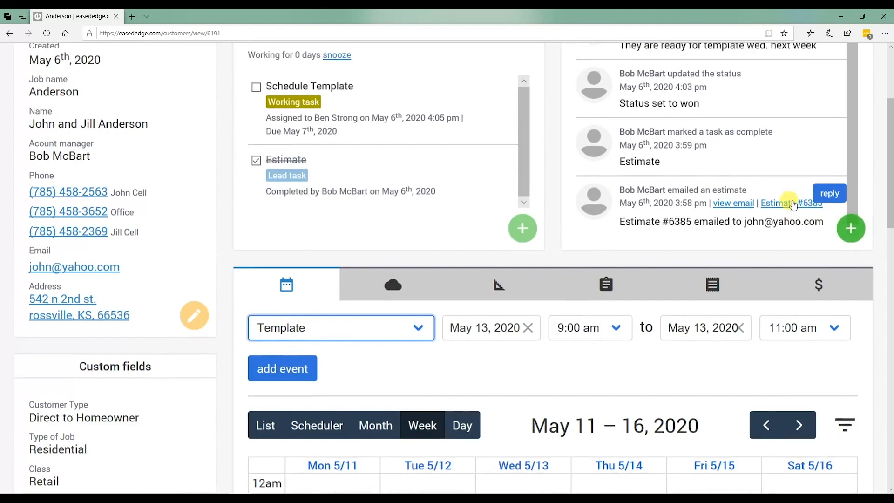
{"action": "left_click", "coordinate": [282, 368]}
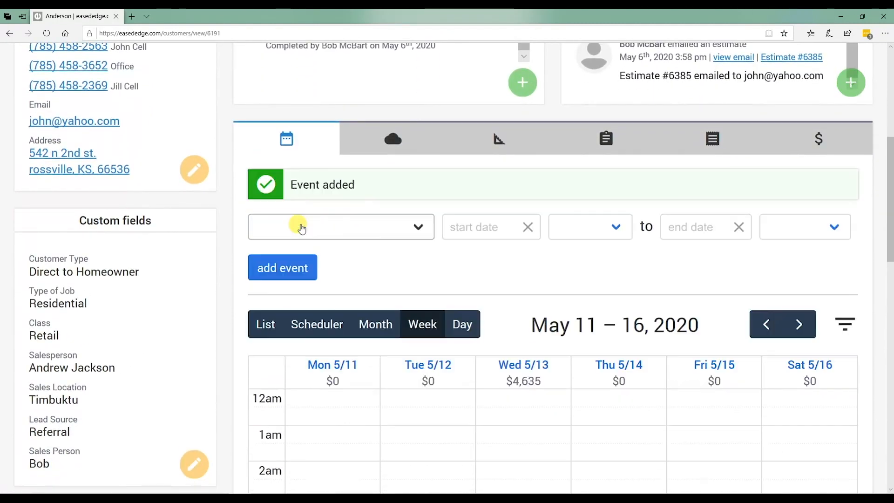
Open the Template event and scroll to its Customer information and Custom fields
{"action": "scroll", "scroll_direction": "down", "scroll_amount": 3}
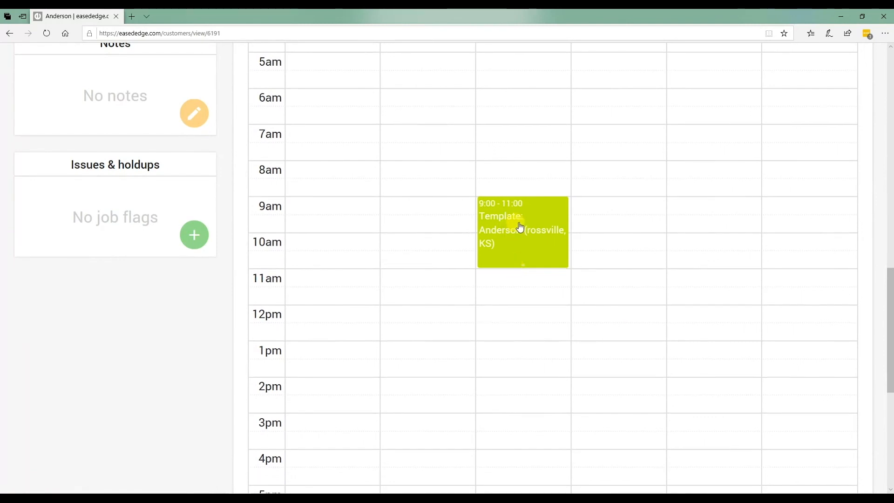
{"action": "left_click", "coordinate": [521, 231]}
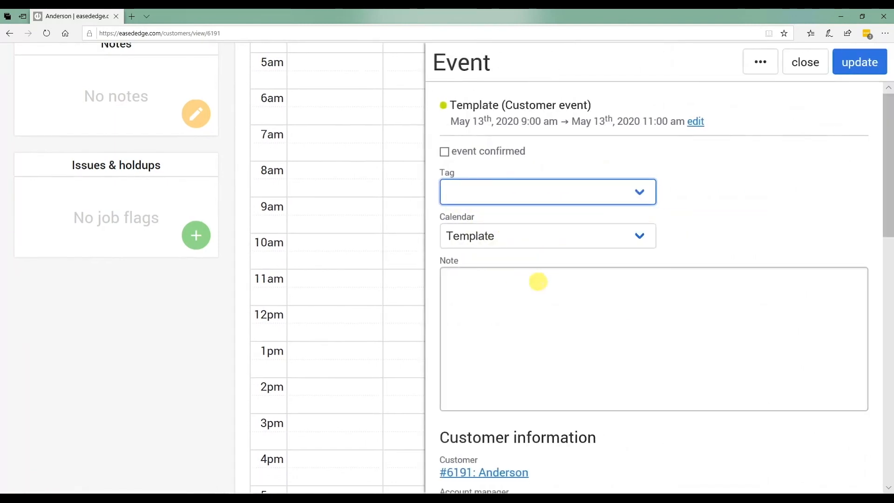
{"action": "scroll", "scroll_direction": "down", "scroll_amount": 3}
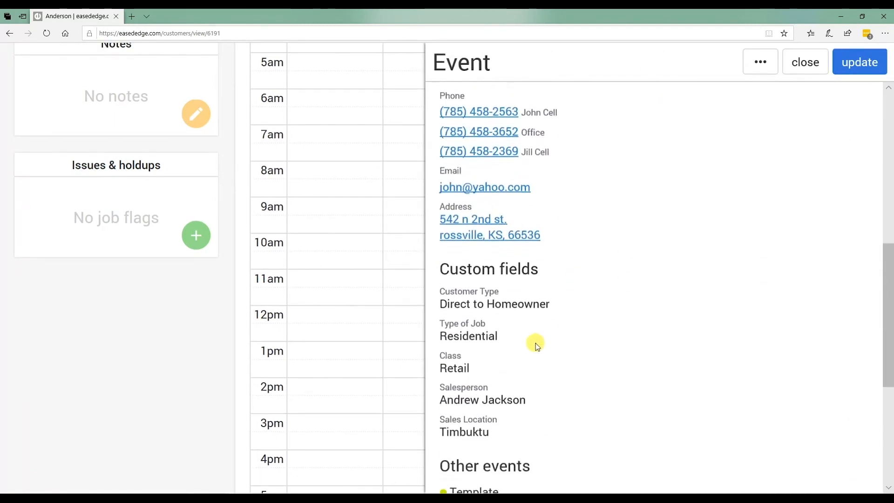
{"action": "scroll", "scroll_direction": "down", "scroll_amount": 3}
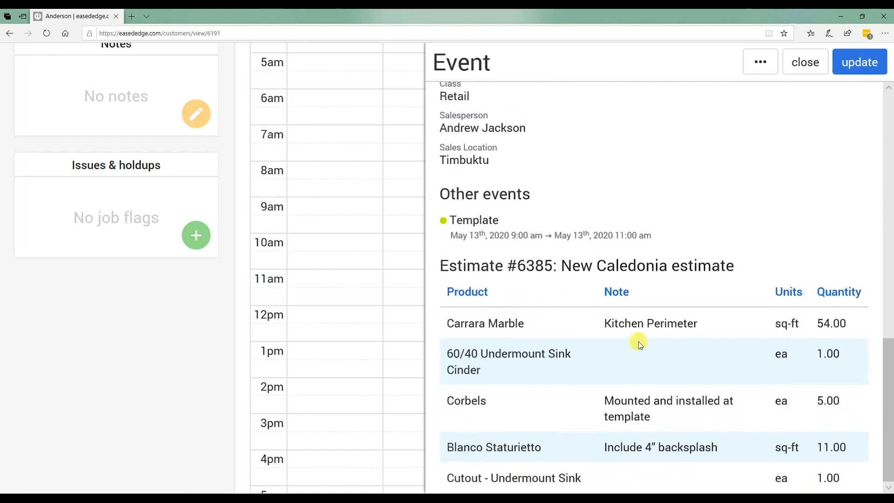
{"action": "mouse_move", "coordinate": [524, 330]}
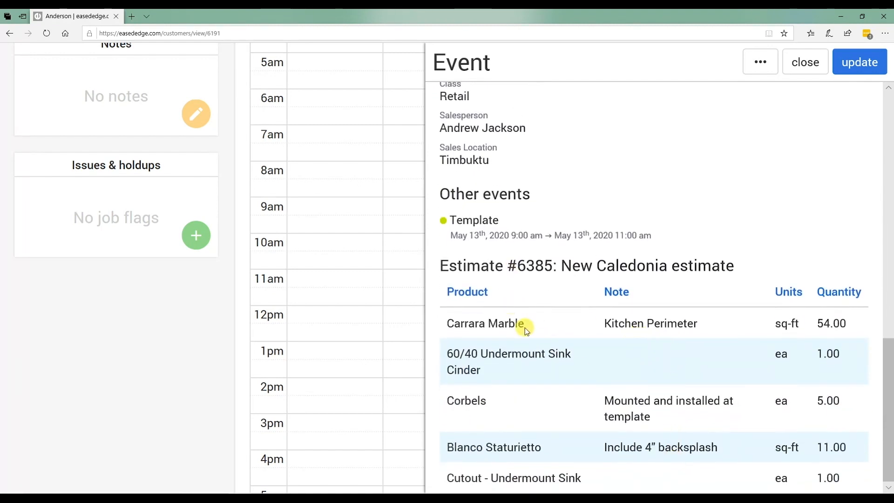
{"action": "mouse_move", "coordinate": [536, 367]}
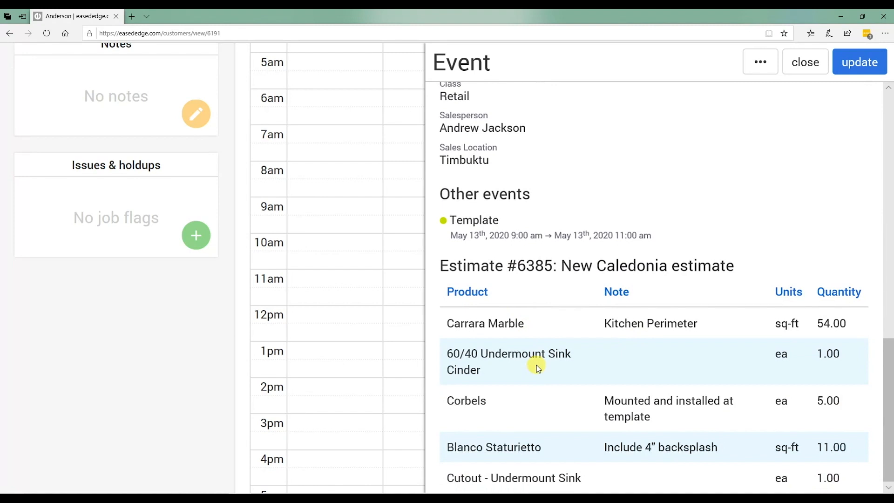
{"action": "scroll", "scroll_direction": "up", "scroll_amount": 3}
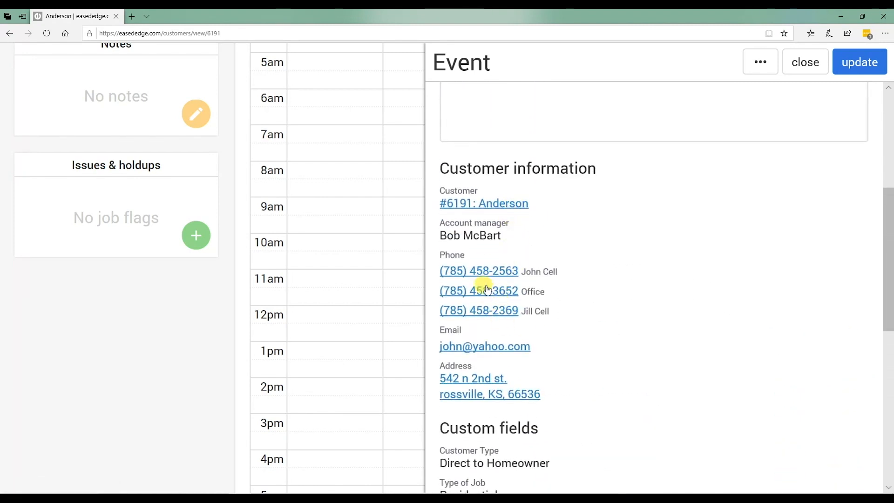
{"action": "mouse_move", "coordinate": [472, 378]}
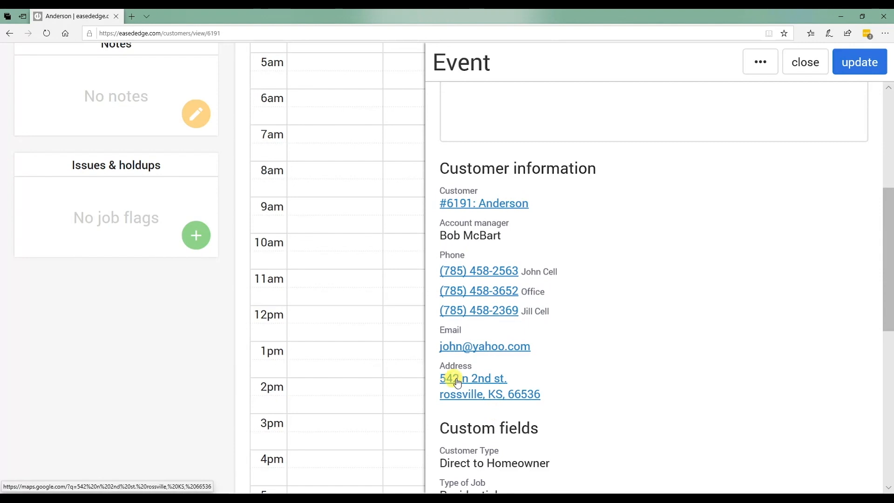
{"action": "mouse_move", "coordinate": [496, 279]}
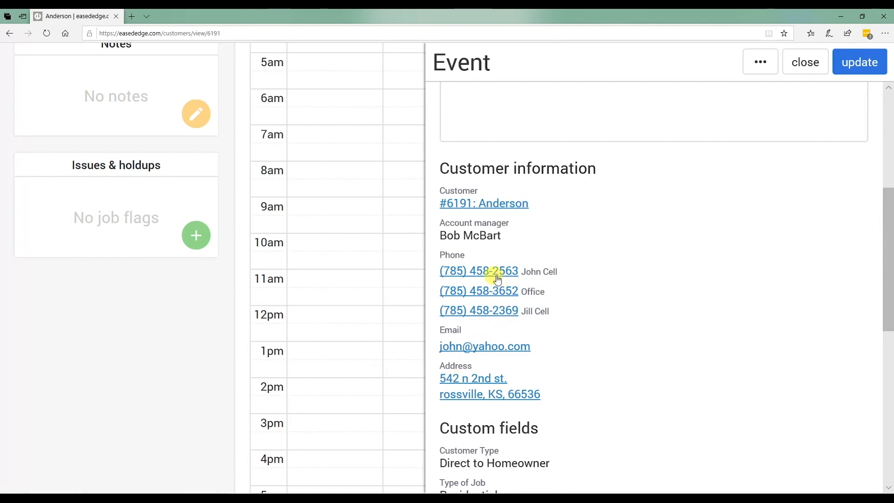
{"action": "mouse_move", "coordinate": [554, 262]}
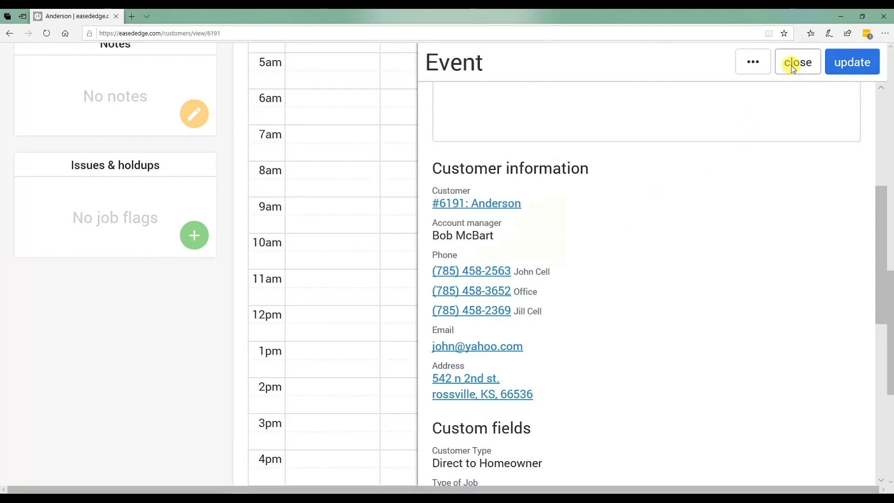
Close the event panel and list Anderson's events, showing the May 13 Template event
{"action": "left_click", "coordinate": [797, 62]}
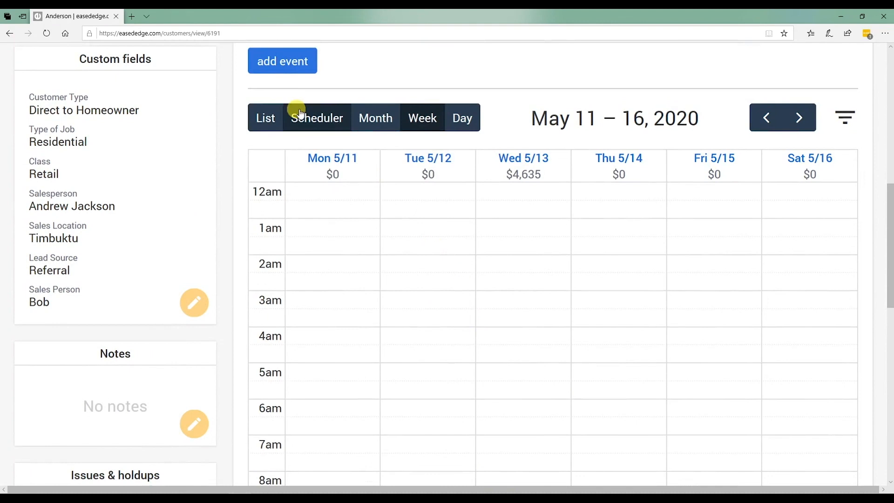
{"action": "left_click", "coordinate": [265, 117]}
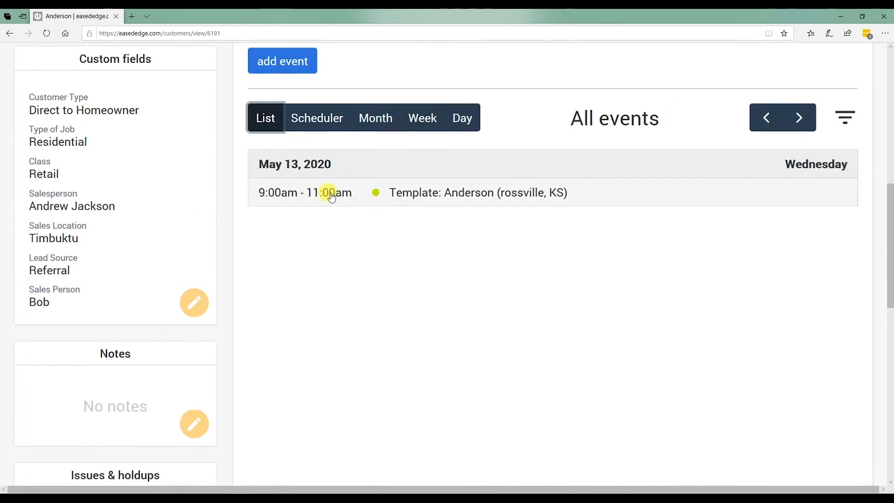
{"action": "mouse_move", "coordinate": [366, 196]}
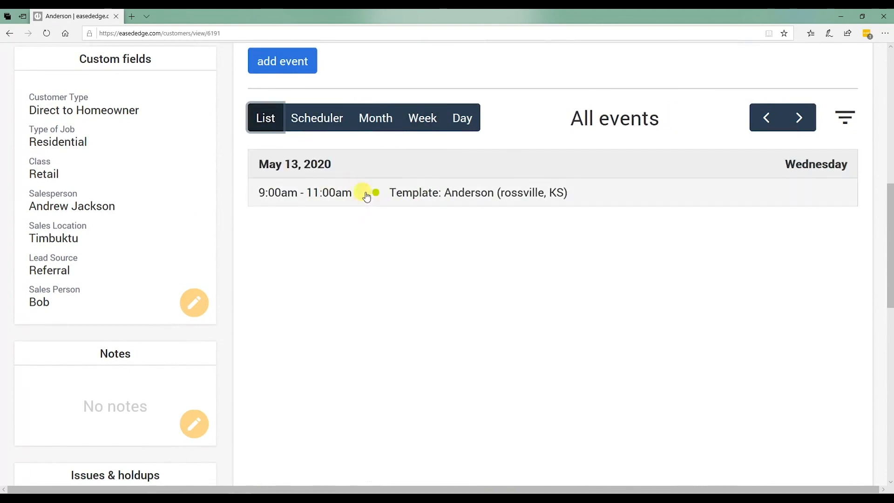
{"action": "mouse_move", "coordinate": [392, 192]}
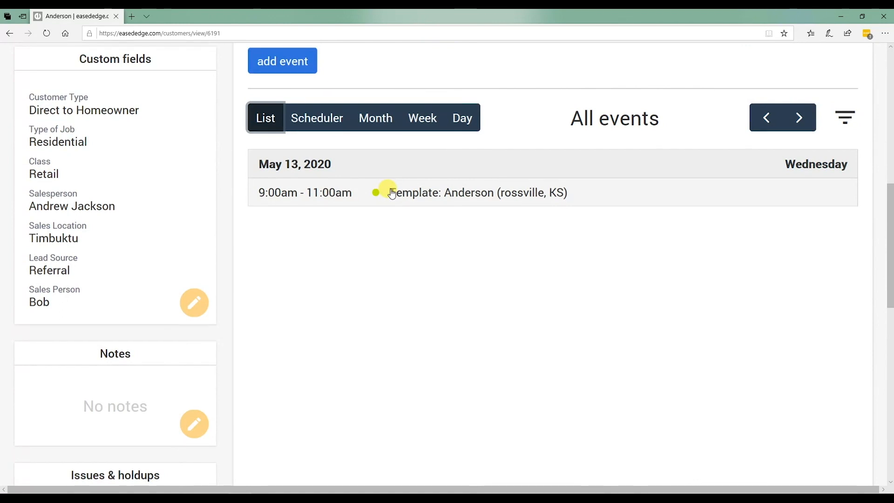
{"action": "left_click", "coordinate": [422, 118]}
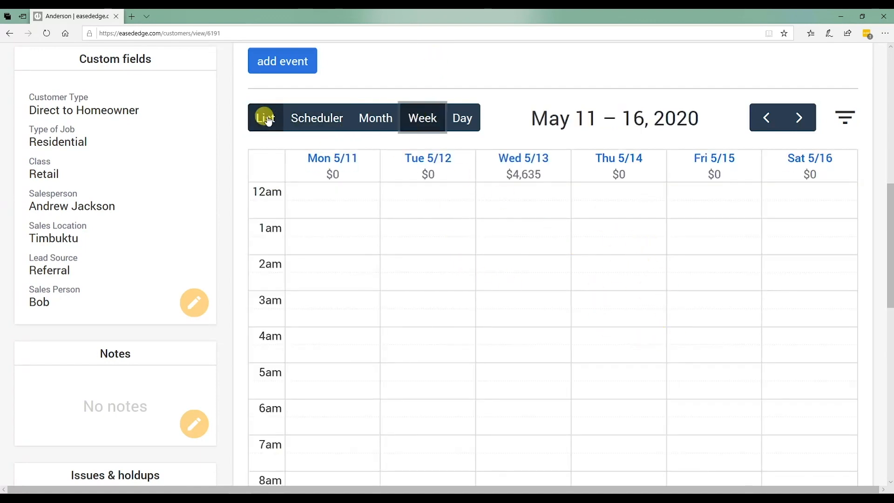
{"action": "left_click", "coordinate": [266, 118]}
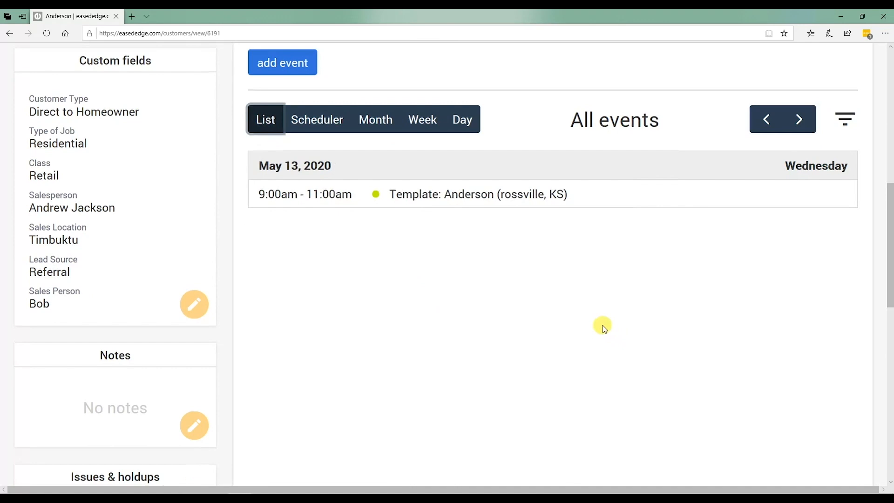
Reopen the May 13 Template event and show its ••• menu with delete and email-confirmation options
{"action": "left_click", "coordinate": [477, 194]}
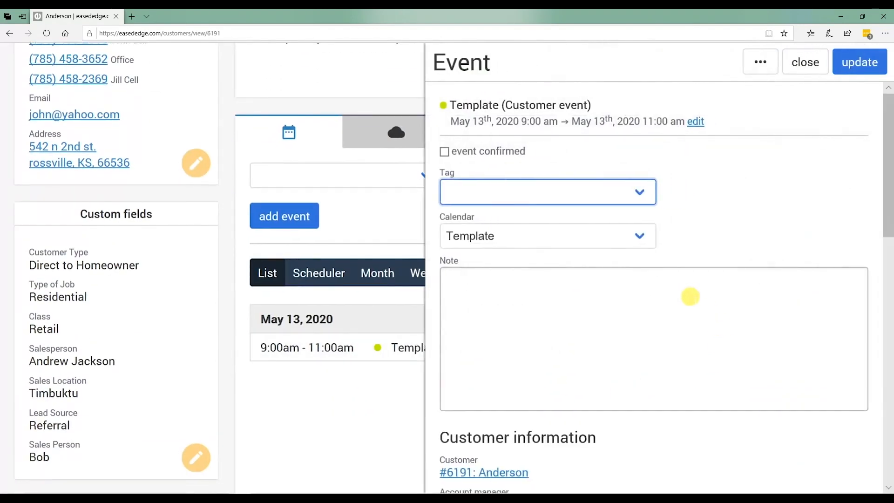
{"action": "mouse_move", "coordinate": [581, 304]}
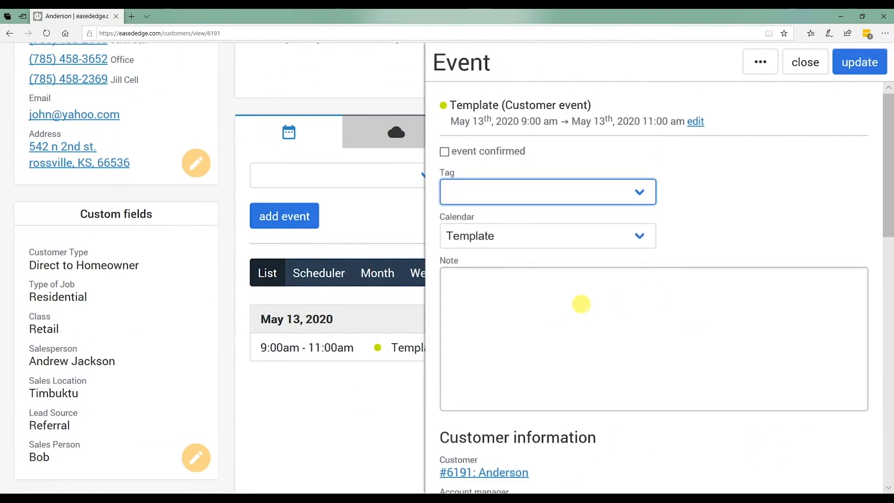
{"action": "scroll", "scroll_direction": "down", "scroll_amount": 3}
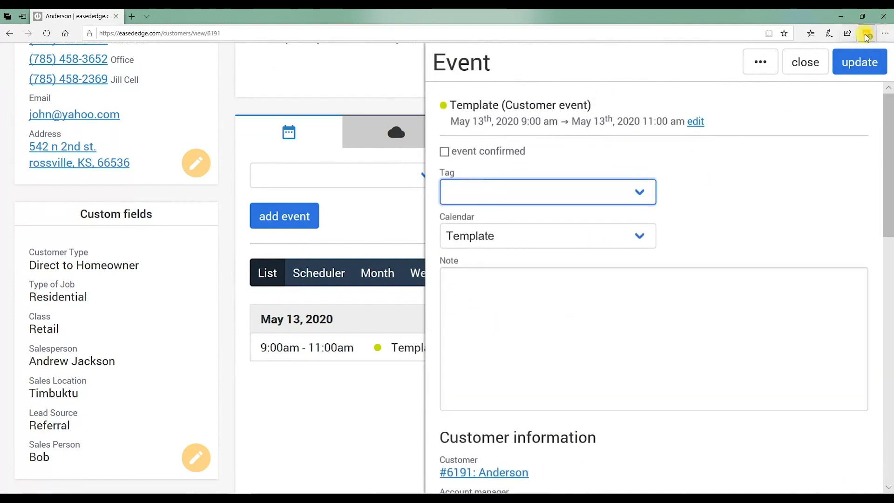
{"action": "left_click", "coordinate": [804, 62]}
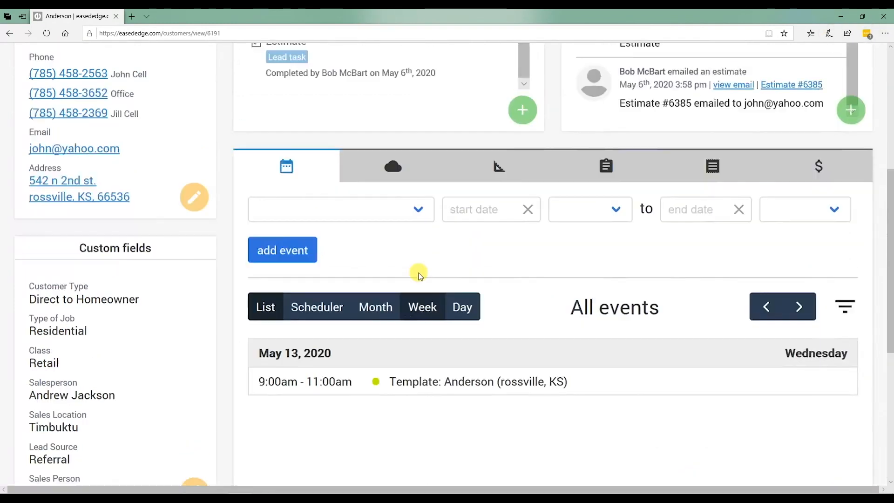
{"action": "scroll", "scroll_direction": "up", "scroll_amount": 3}
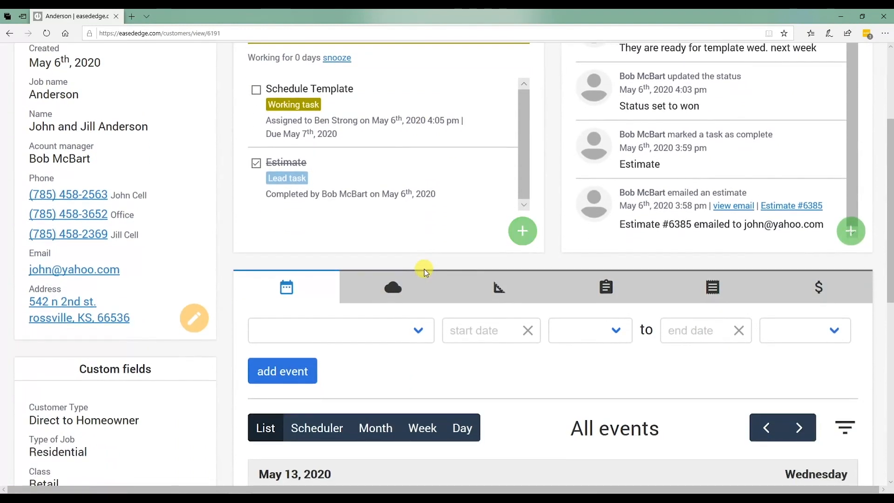
{"action": "scroll", "scroll_direction": "down", "scroll_amount": 3}
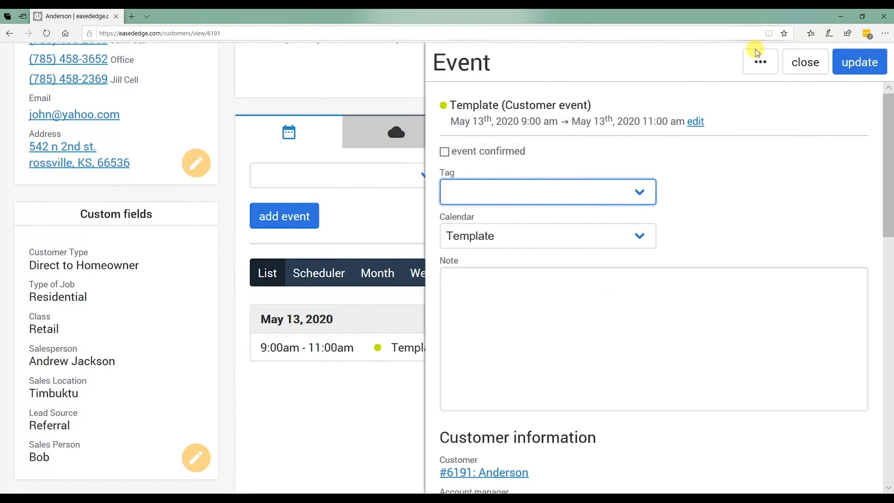
{"action": "left_click", "coordinate": [759, 61]}
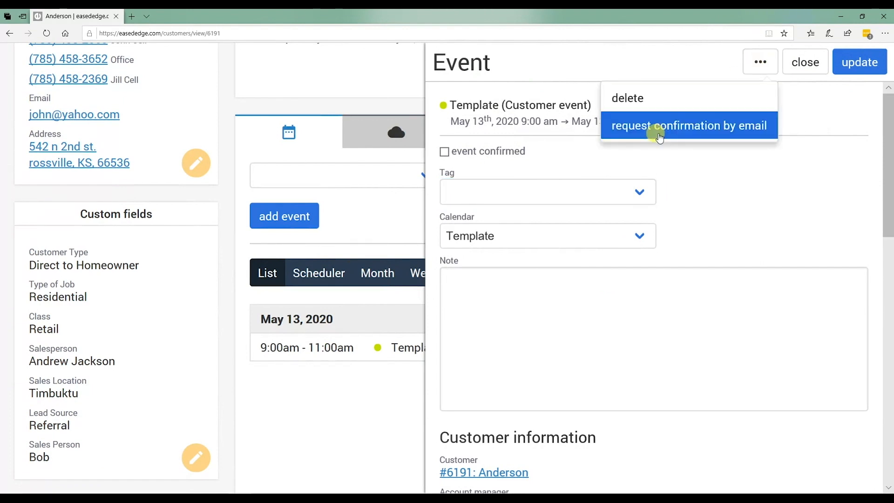
Email the customer a confirmation request for the Template event, copied to the account manager
{"action": "left_click", "coordinate": [687, 125]}
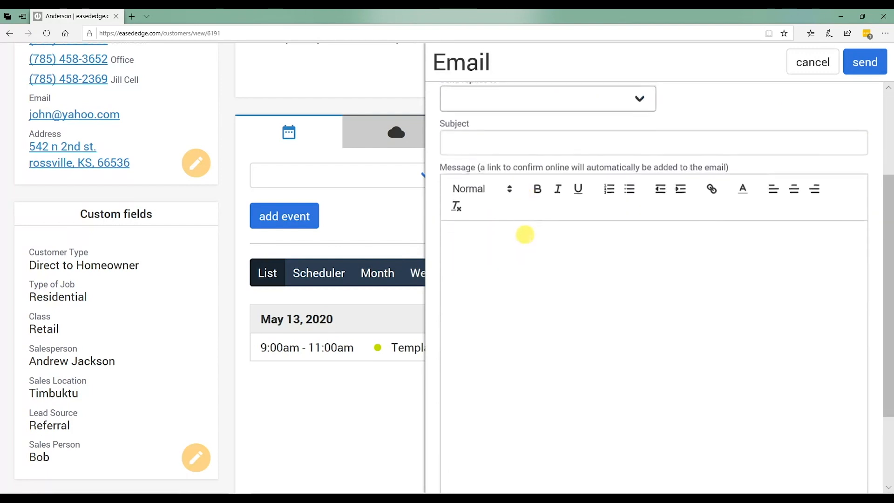
{"action": "scroll", "scroll_direction": "up", "scroll_amount": 3}
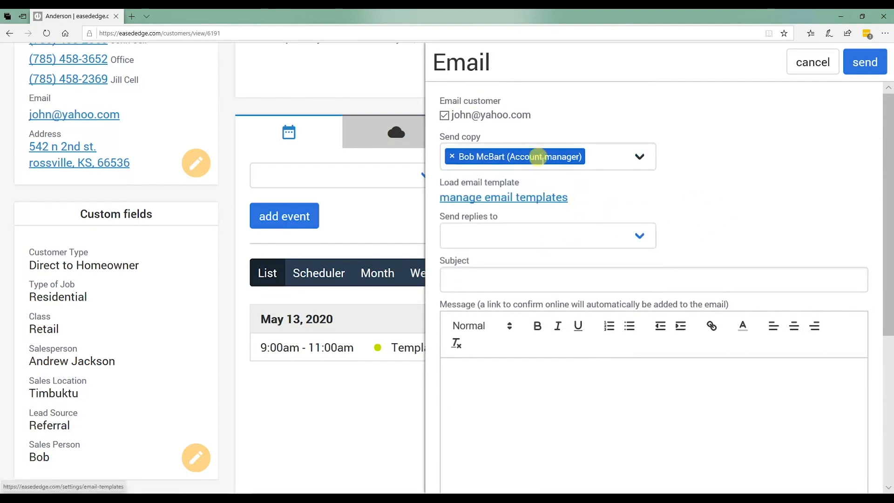
{"action": "mouse_move", "coordinate": [489, 239]}
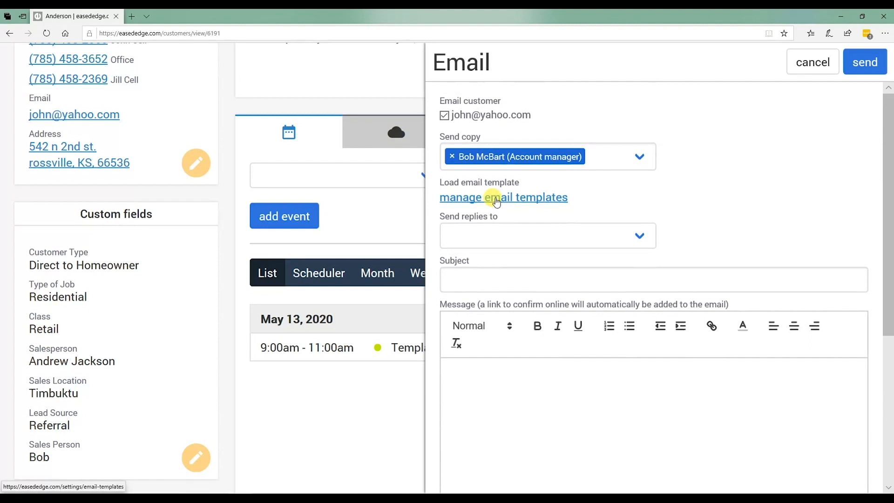
{"action": "mouse_move", "coordinate": [559, 235]}
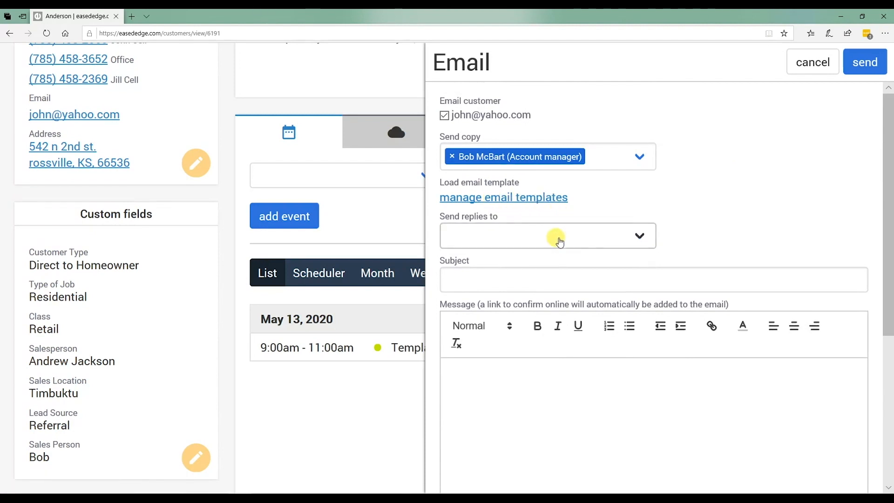
{"action": "mouse_move", "coordinate": [650, 272]}
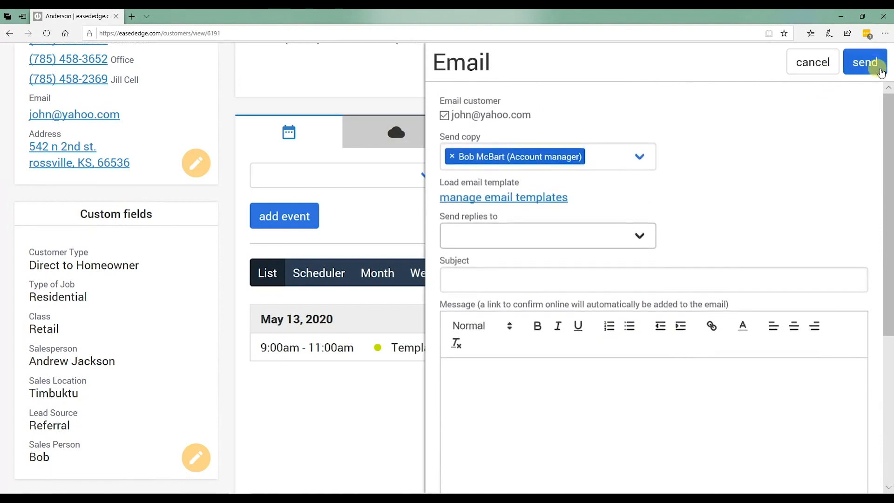
{"action": "left_click", "coordinate": [811, 62]}
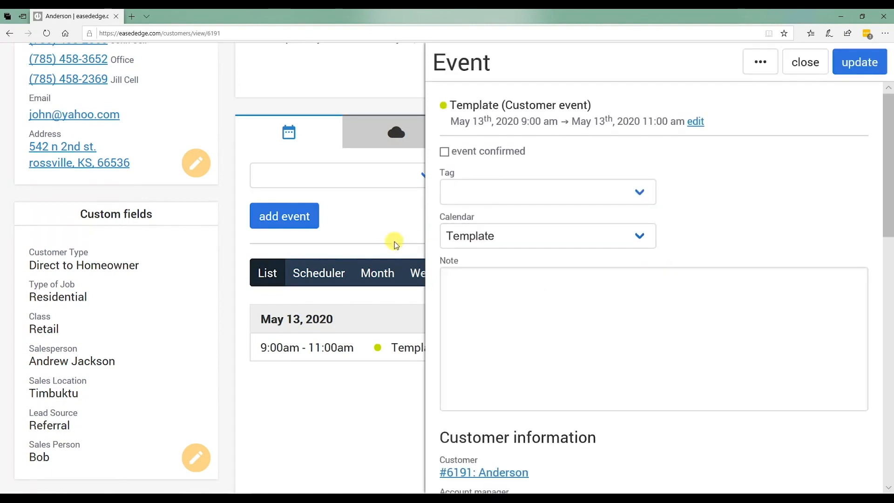
{"action": "mouse_move", "coordinate": [511, 112]}
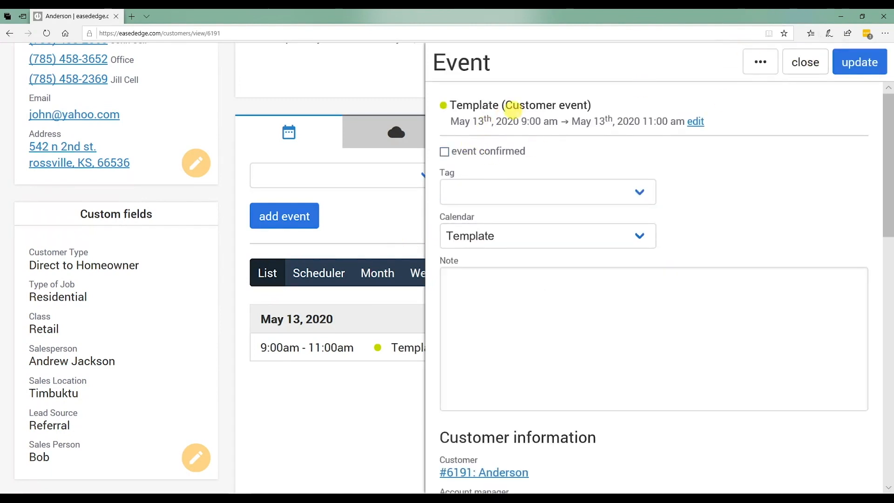
Close the Template event details, returning to Anderson's event list with the May 13 event
{"action": "left_click", "coordinate": [804, 61]}
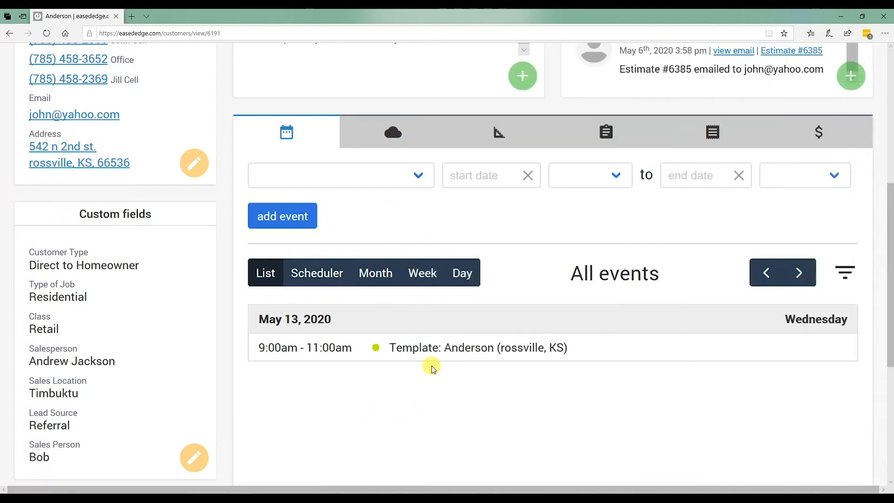
{"action": "mouse_move", "coordinate": [433, 361]}
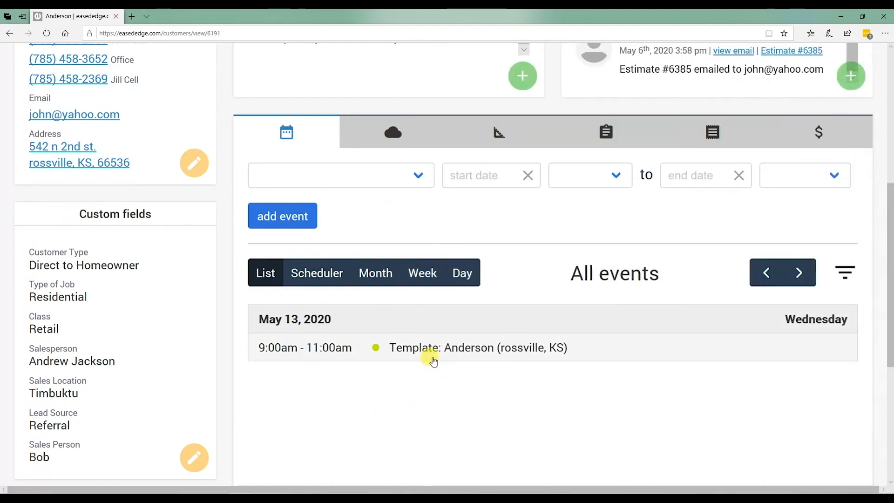
{"action": "mouse_move", "coordinate": [439, 346]}
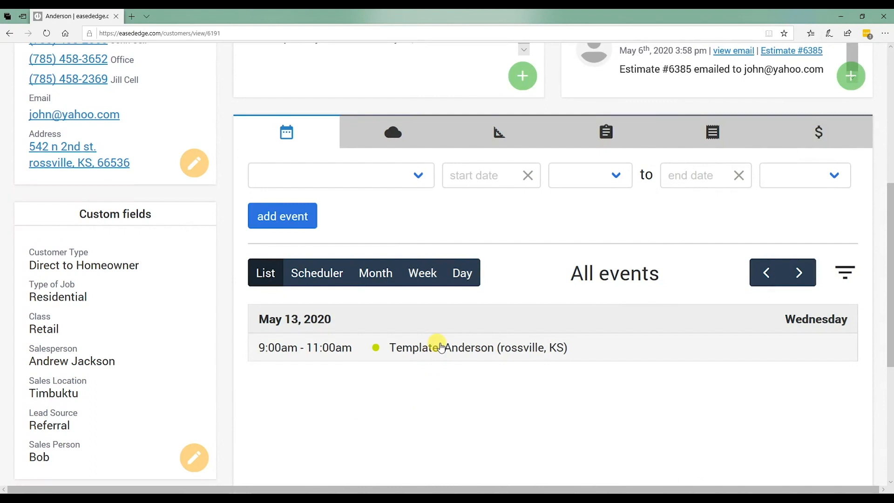
{"action": "scroll", "scroll_direction": "up", "scroll_amount": 3}
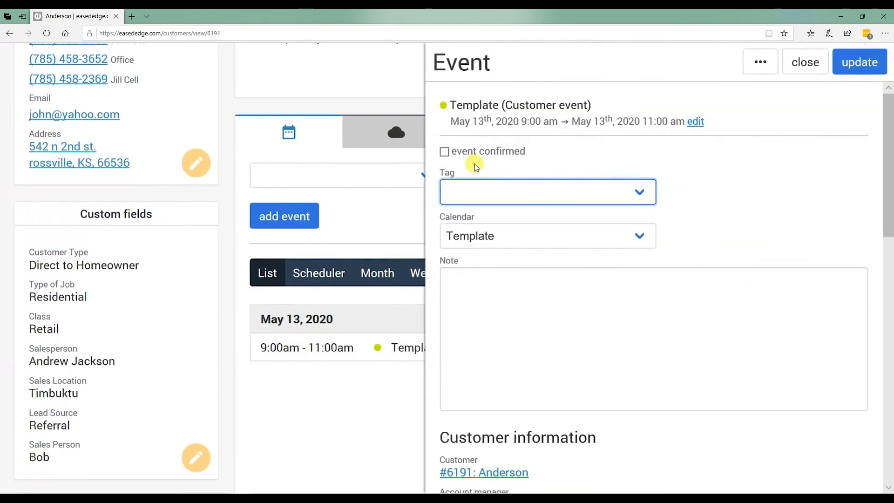
{"action": "mouse_move", "coordinate": [445, 150]}
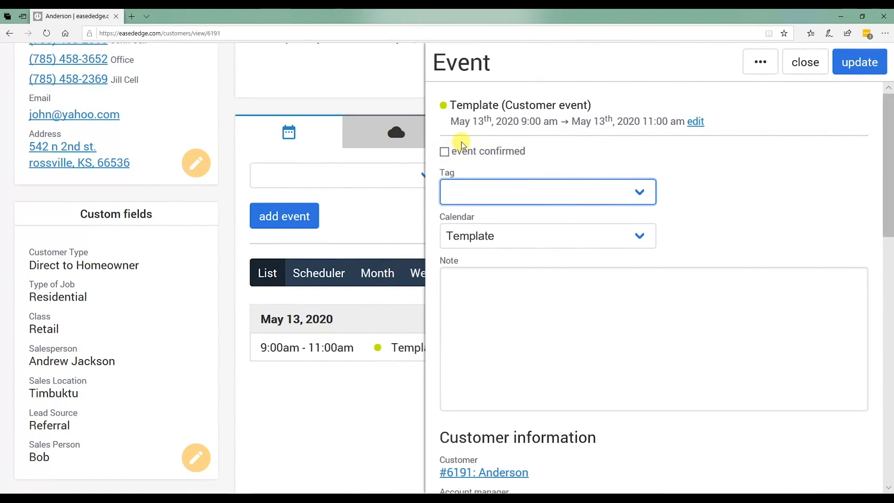
{"action": "mouse_move", "coordinate": [578, 155]}
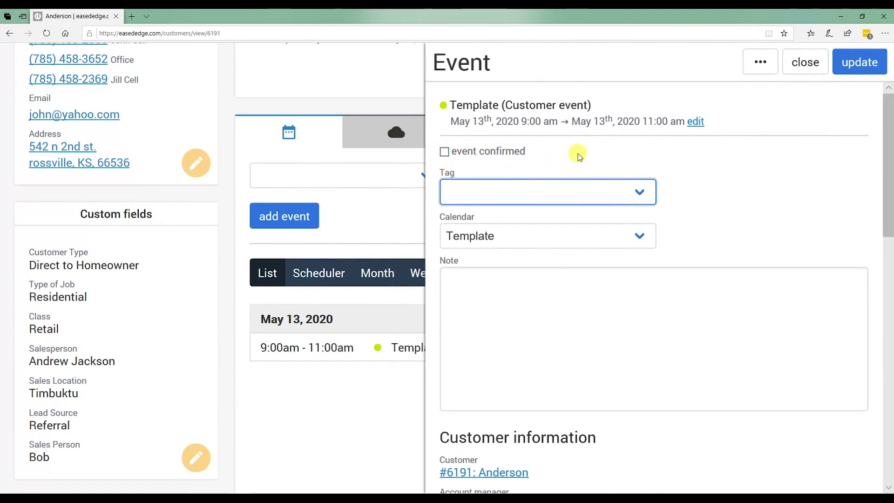
{"action": "mouse_move", "coordinate": [419, 178]}
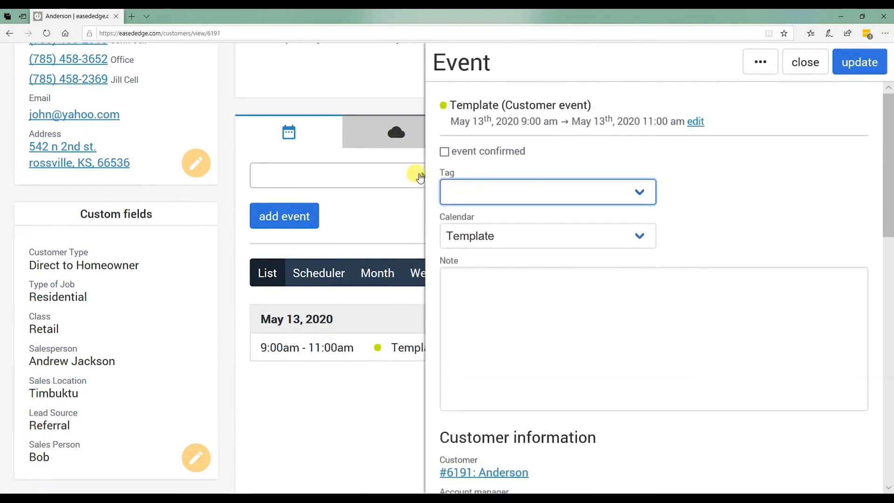
{"action": "mouse_move", "coordinate": [825, 78]}
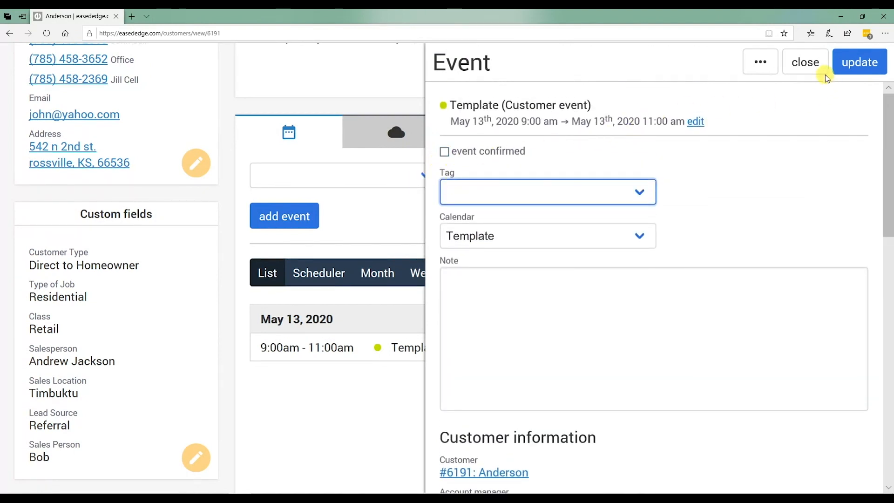
{"action": "left_click", "coordinate": [804, 61]}
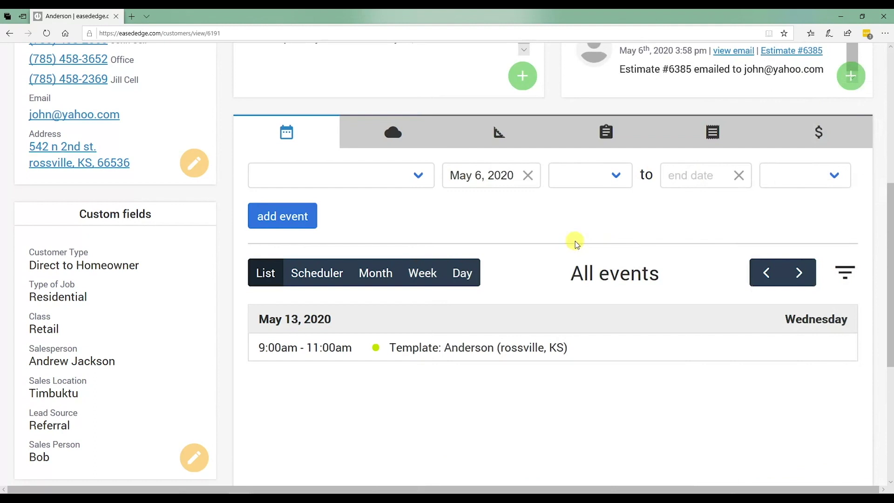
Switch Anderson's job calendar to Week view for May 11–16, showing Wednesday's Template event
{"action": "scroll", "scroll_direction": "up", "scroll_amount": 3}
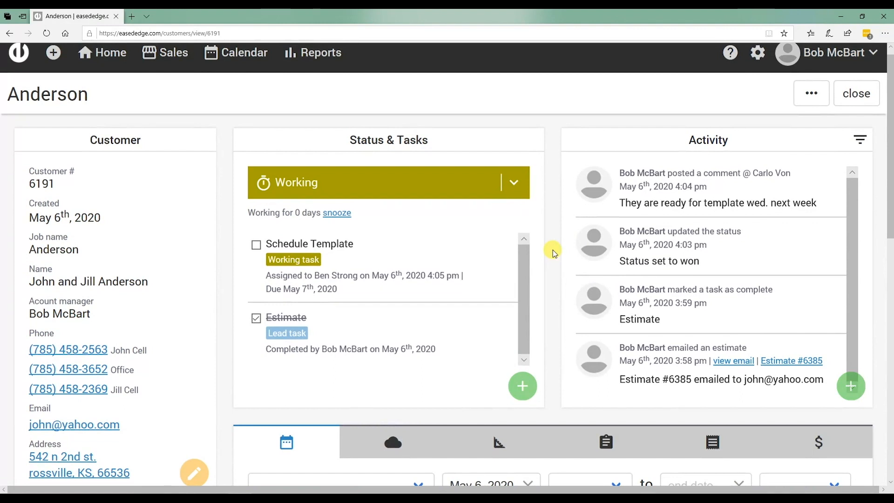
{"action": "mouse_move", "coordinate": [595, 269]}
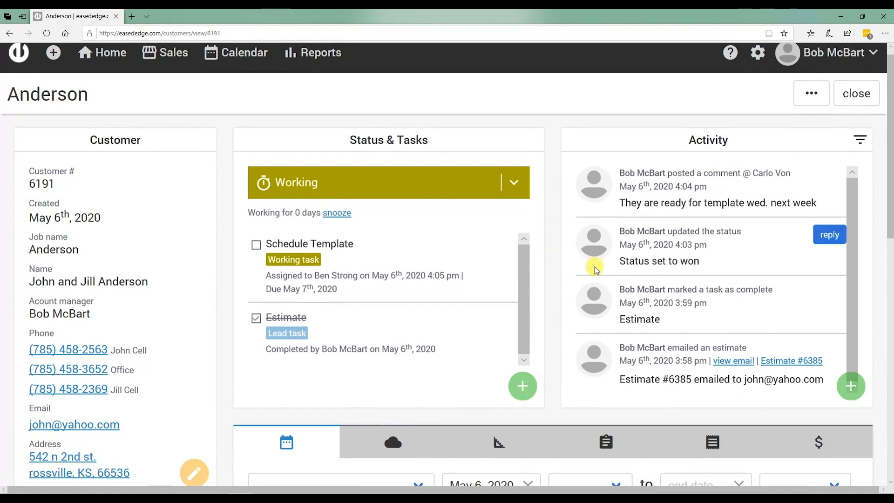
{"action": "scroll", "scroll_direction": "down", "scroll_amount": 3}
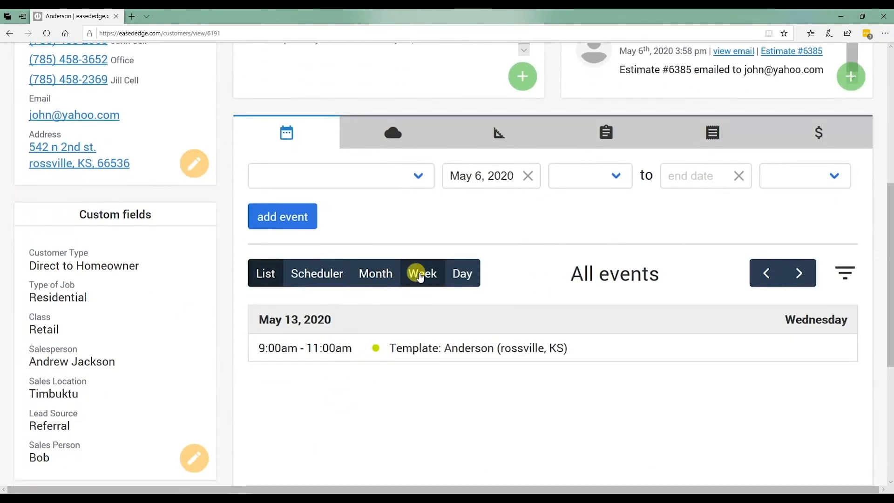
{"action": "left_click", "coordinate": [422, 273]}
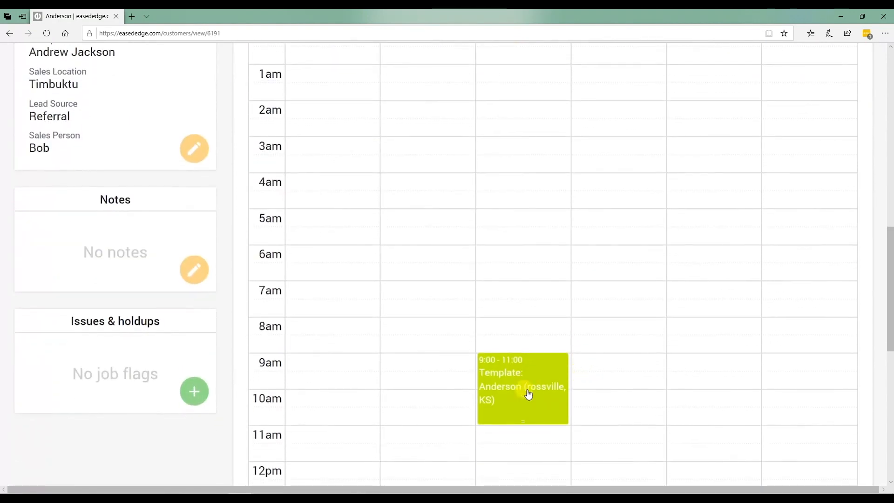
{"action": "scroll", "scroll_direction": "up", "scroll_amount": 3}
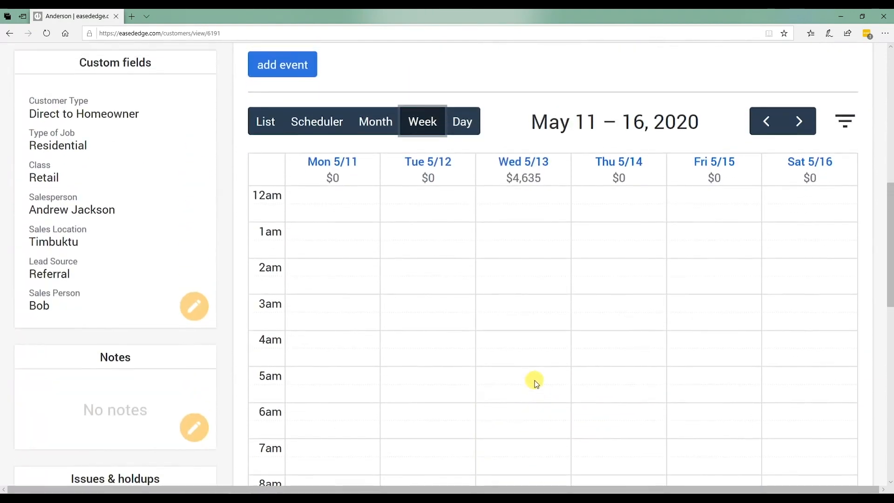
{"action": "scroll", "scroll_direction": "up", "scroll_amount": 3}
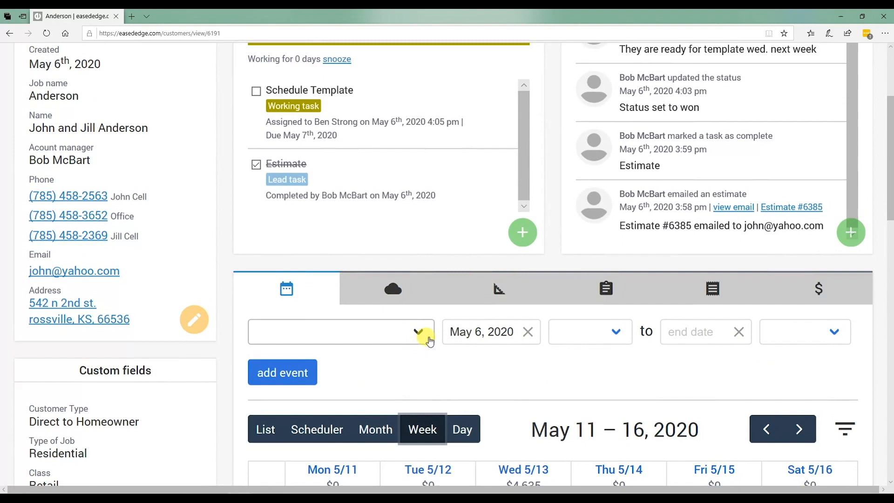
{"action": "mouse_move", "coordinate": [805, 328]}
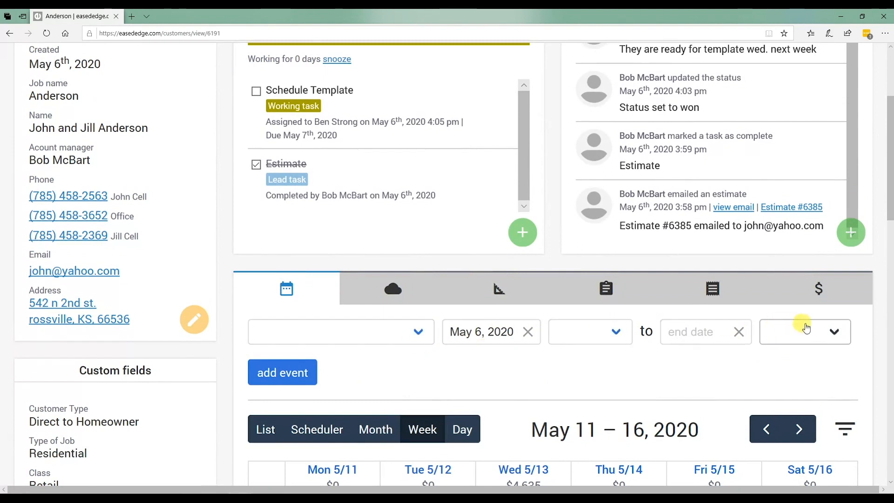
{"action": "mouse_move", "coordinate": [659, 317]}
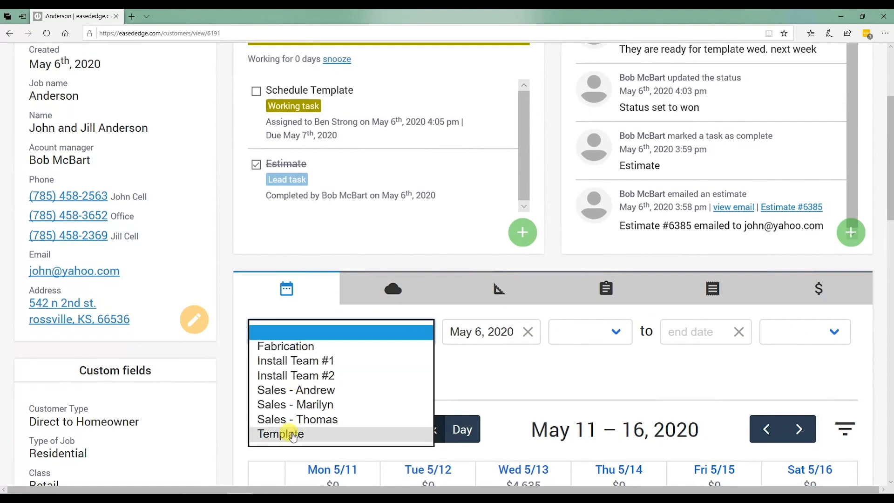
{"action": "mouse_move", "coordinate": [295, 434]}
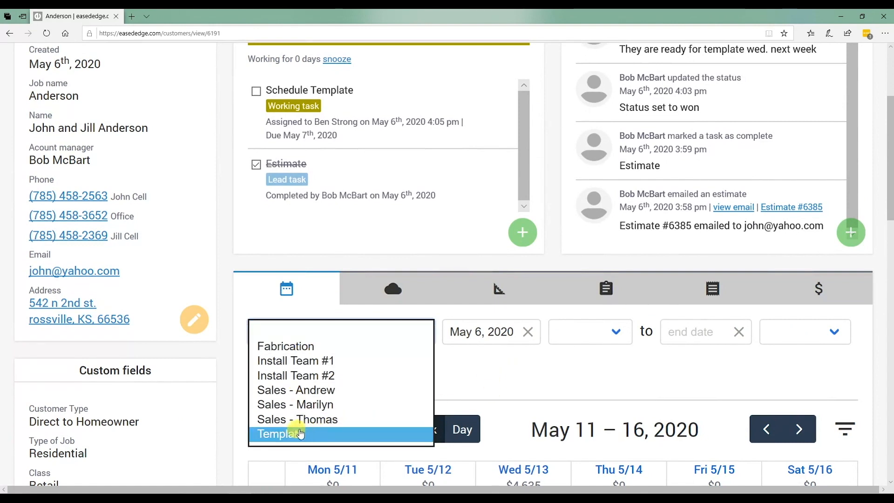
Create a Template calendar event on May 13, 2020 from 9:00 am to 11:00 am
{"action": "left_click", "coordinate": [279, 433]}
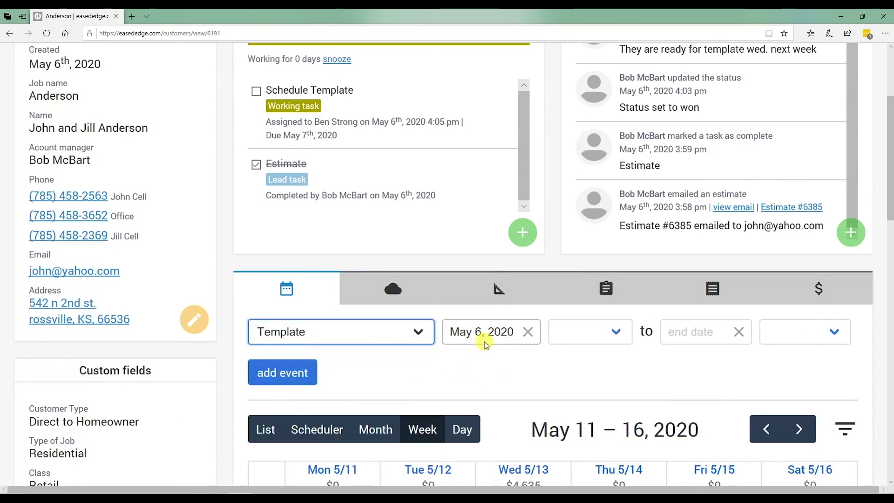
{"action": "left_click", "coordinate": [480, 331]}
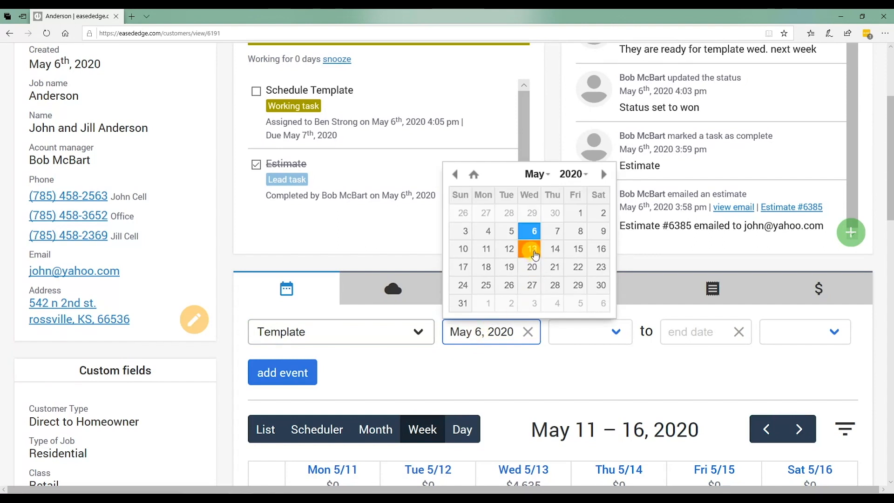
{"action": "left_click", "coordinate": [531, 248]}
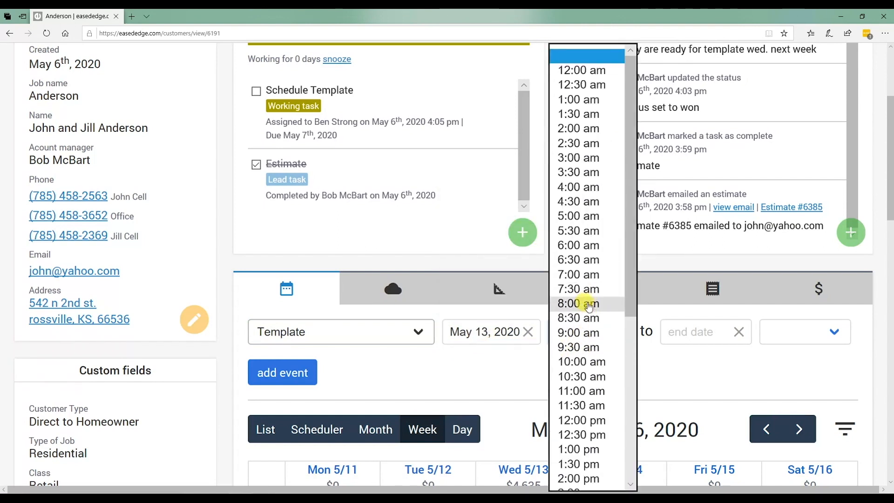
{"action": "left_click", "coordinate": [577, 332]}
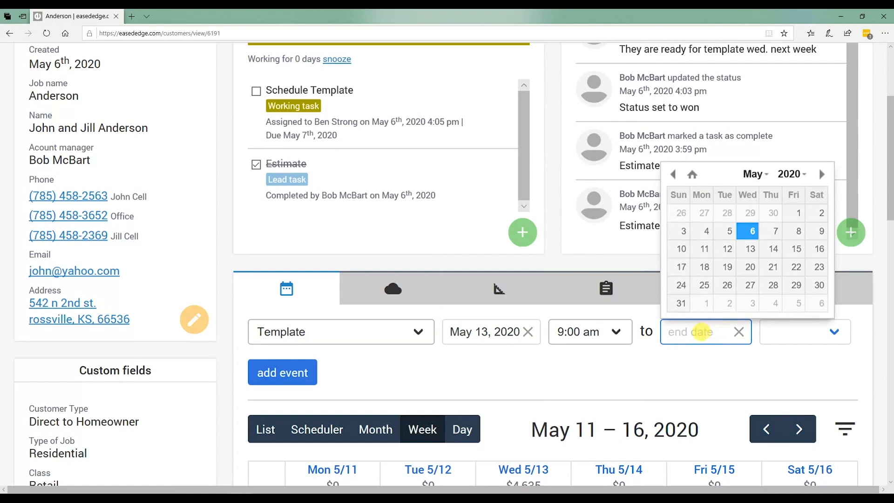
{"action": "left_click", "coordinate": [750, 248]}
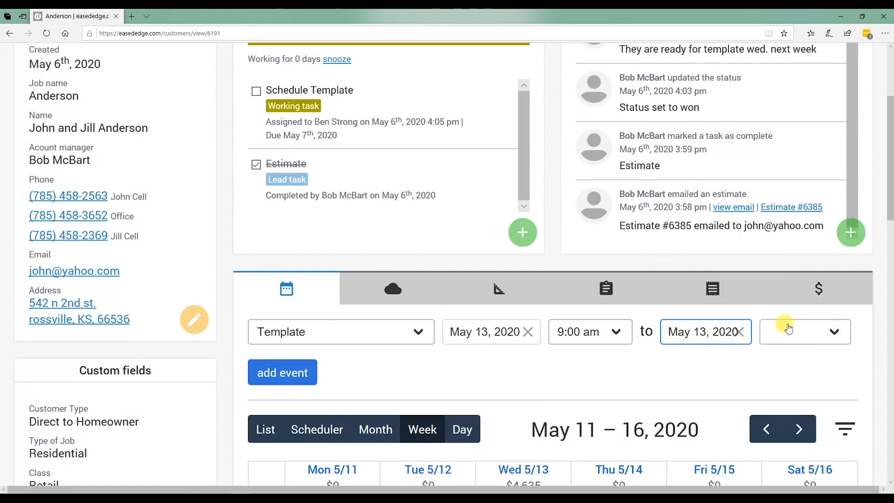
{"action": "left_click", "coordinate": [832, 330]}
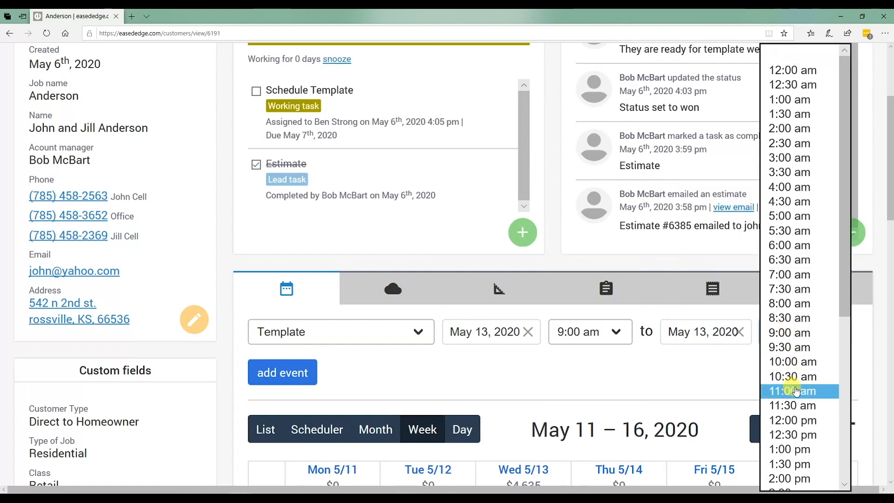
{"action": "left_click", "coordinate": [792, 390]}
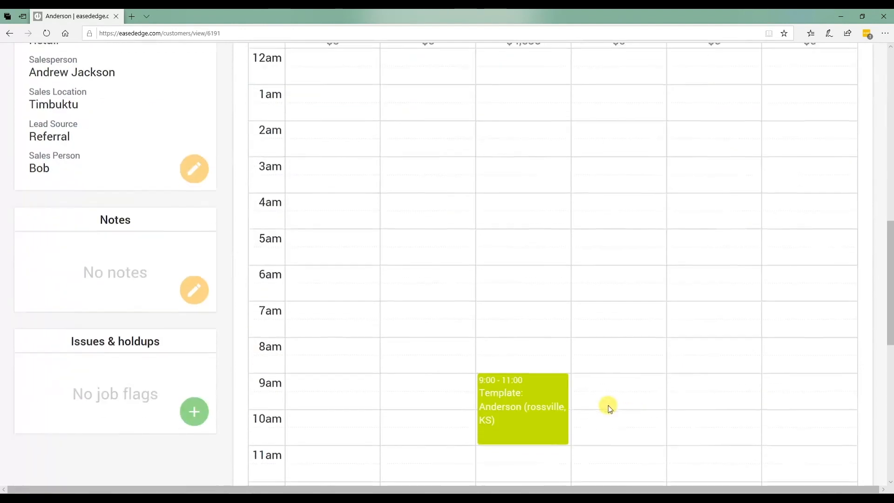
Drag Wednesday's Template event to 10:30 and stretch its end to 4:30
{"action": "scroll", "scroll_direction": "down", "scroll_amount": 3}
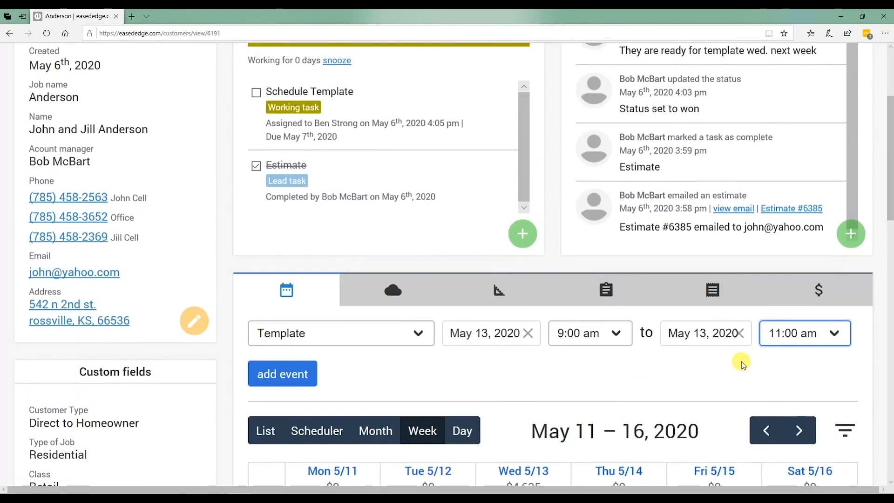
{"action": "scroll", "scroll_direction": "down", "scroll_amount": 3}
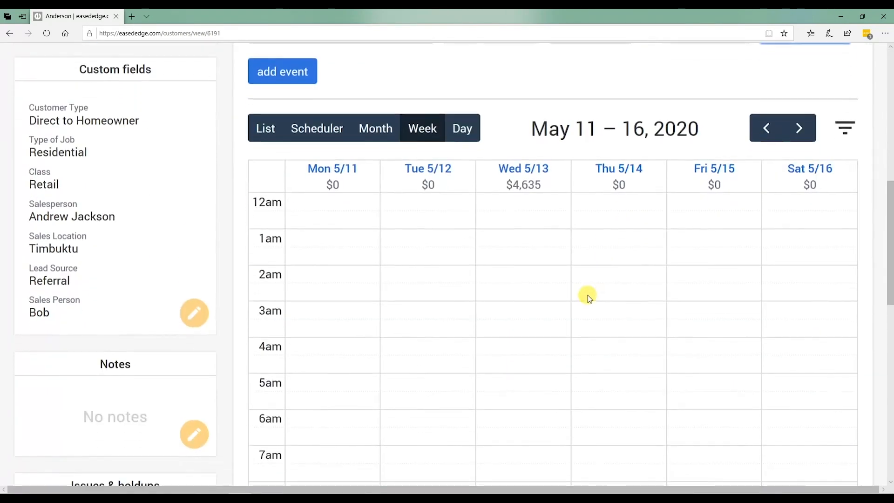
{"action": "scroll", "scroll_direction": "down", "scroll_amount": 3}
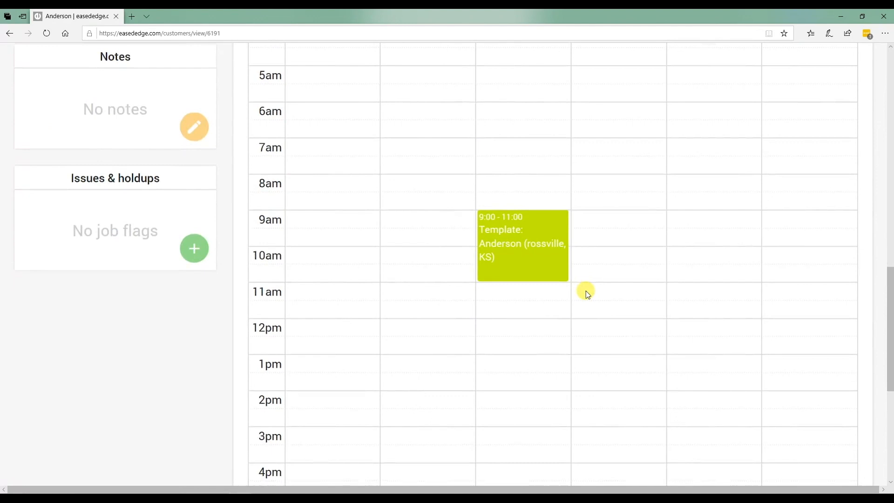
{"action": "scroll", "scroll_direction": "up", "scroll_amount": 3}
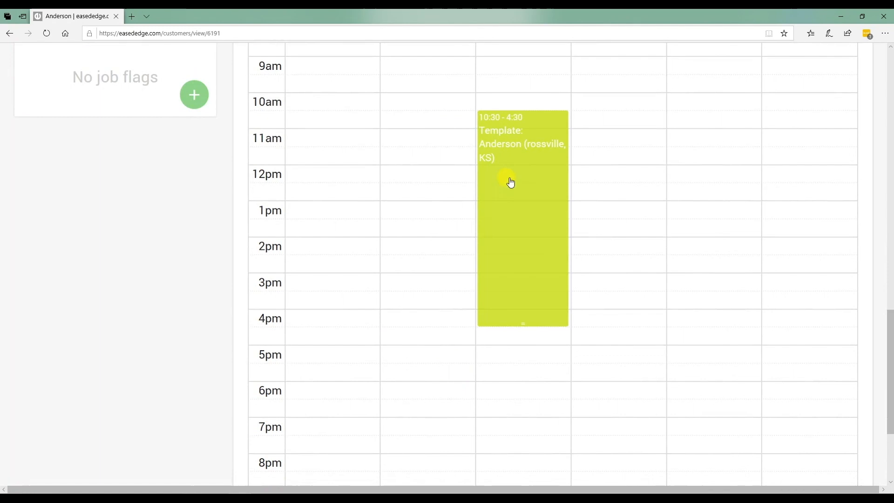
{"action": "scroll", "scroll_direction": "up", "scroll_amount": 3}
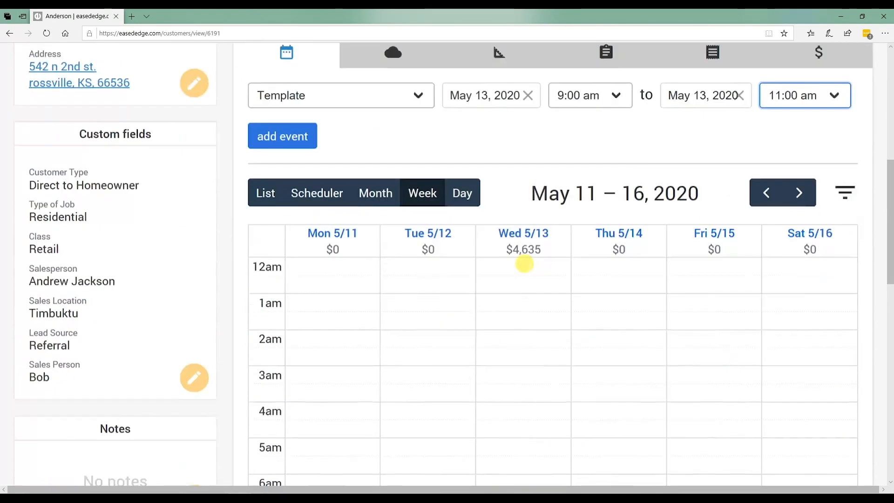
{"action": "scroll", "scroll_direction": "down", "scroll_amount": 3}
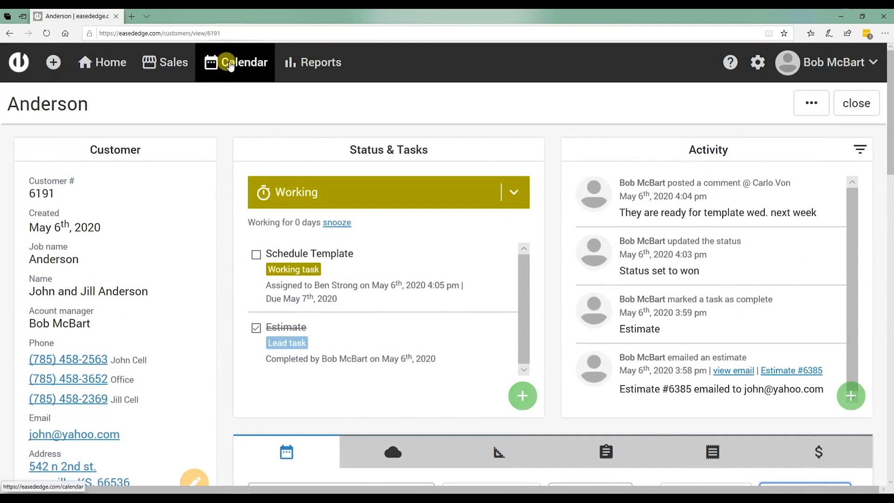
Open the main Calendar in Week view for May 11–16 and check the 10:30–4:30 event
{"action": "left_click", "coordinate": [235, 62]}
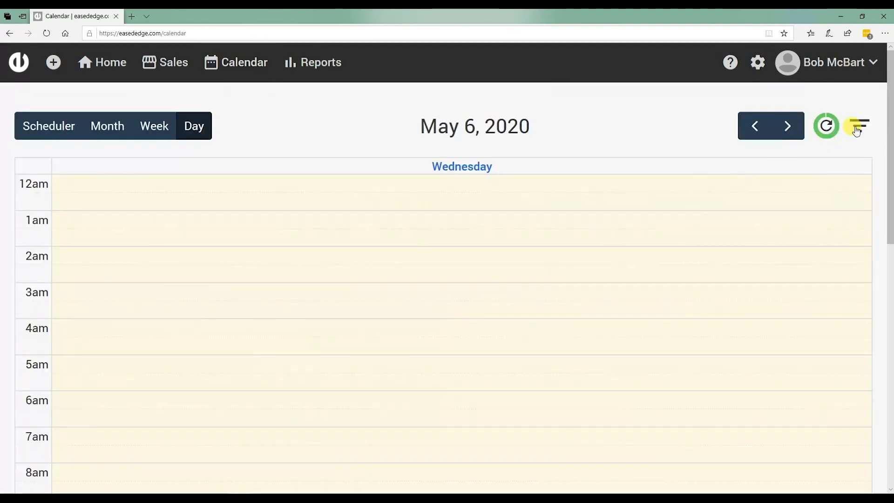
{"action": "left_click", "coordinate": [858, 126]}
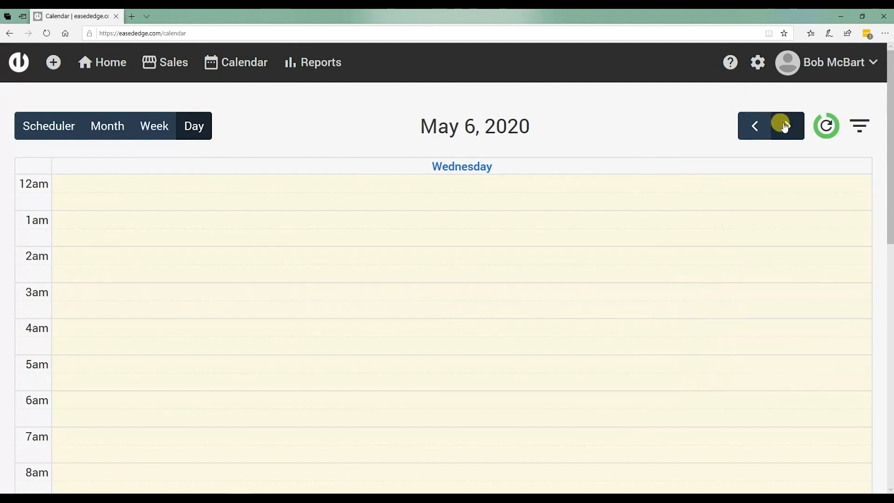
{"action": "left_click", "coordinate": [154, 126]}
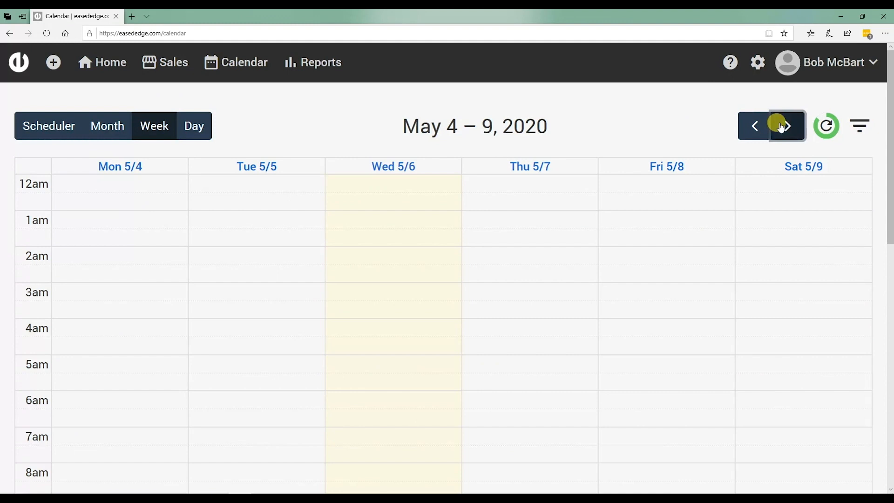
{"action": "scroll", "scroll_direction": "down", "scroll_amount": 3}
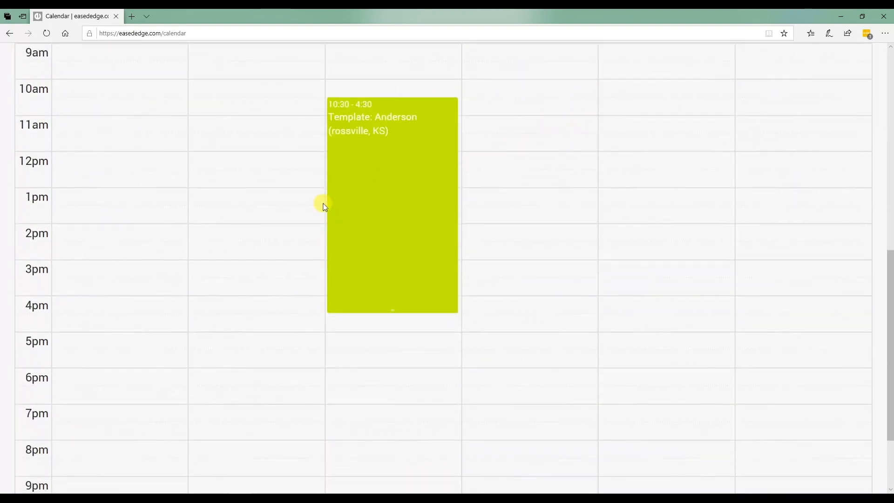
{"action": "scroll", "scroll_direction": "up", "scroll_amount": 3}
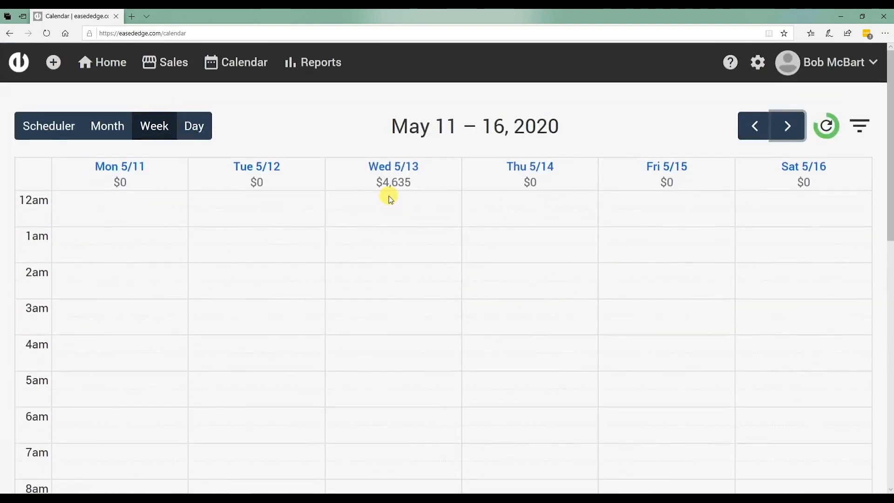
{"action": "scroll", "scroll_direction": "down", "scroll_amount": 3}
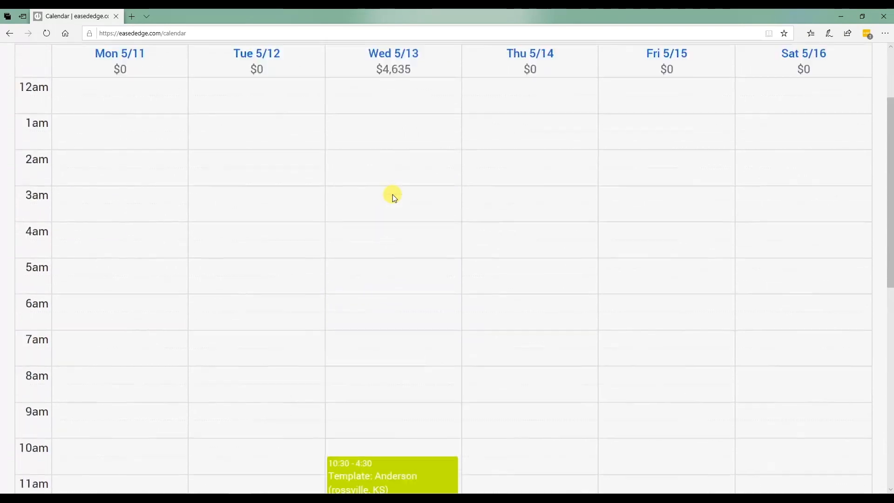
{"action": "scroll", "scroll_direction": "up", "scroll_amount": 3}
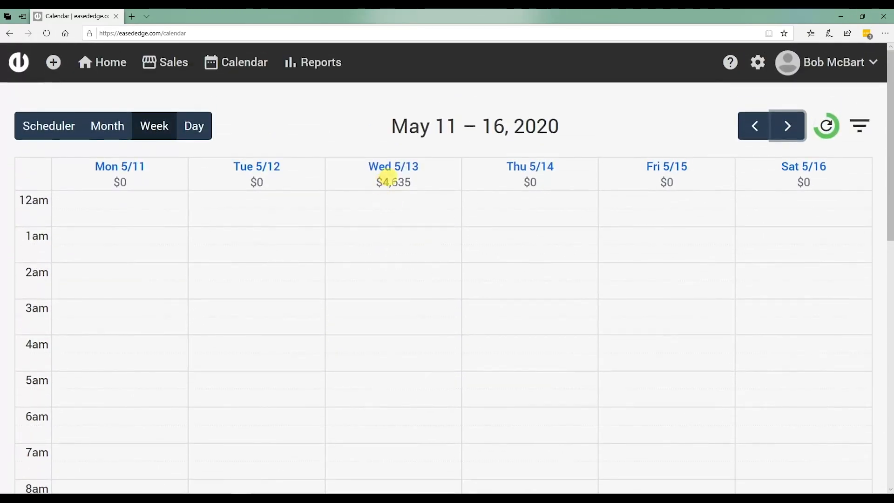